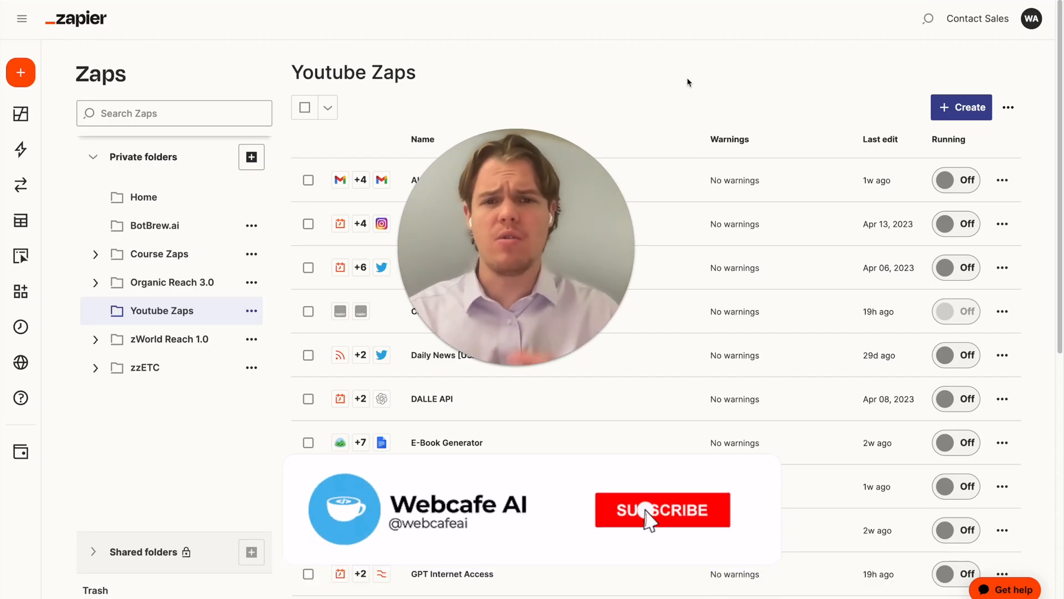
- Open the Youtube Zaps folder and create a new untitled Zap
click(661, 510)
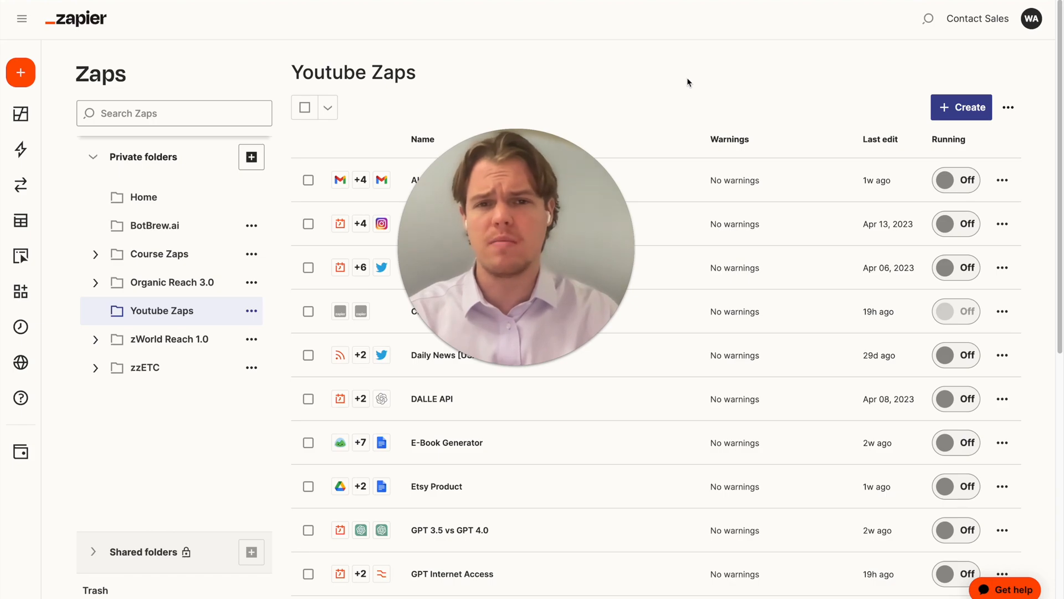
click(961, 107)
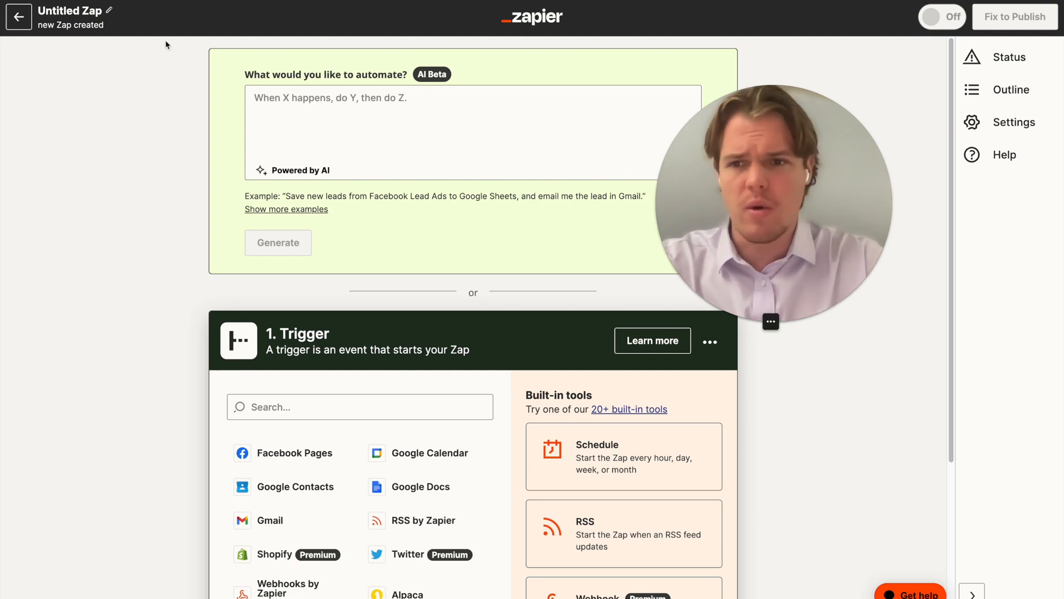
- Name the Zap 'Calendly AI Email' with a Calendly Invitee Created trigger and connected account
text(Calendly AI Email)
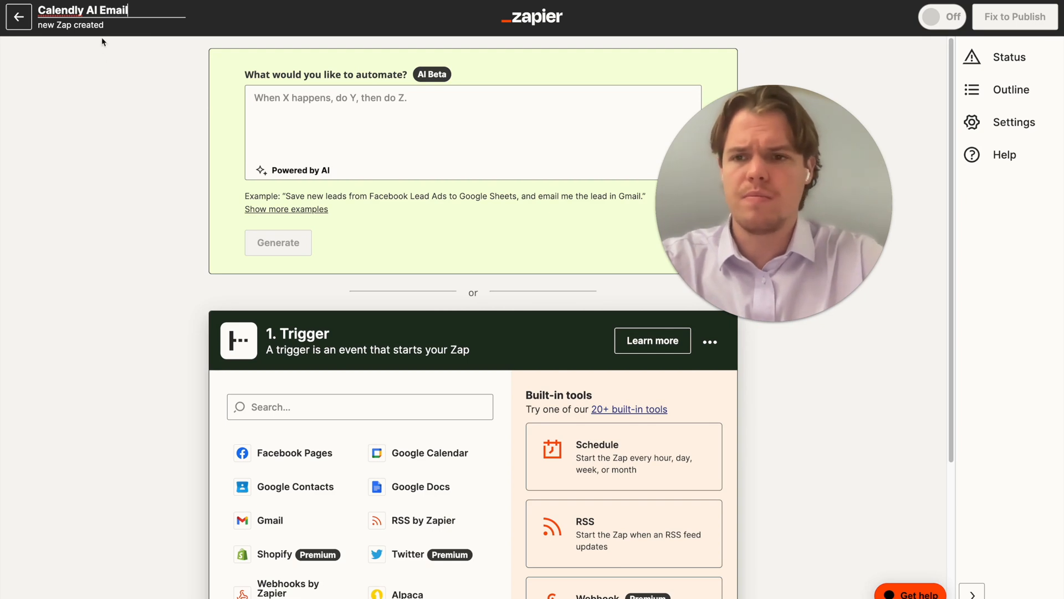
scroll(down, 3)
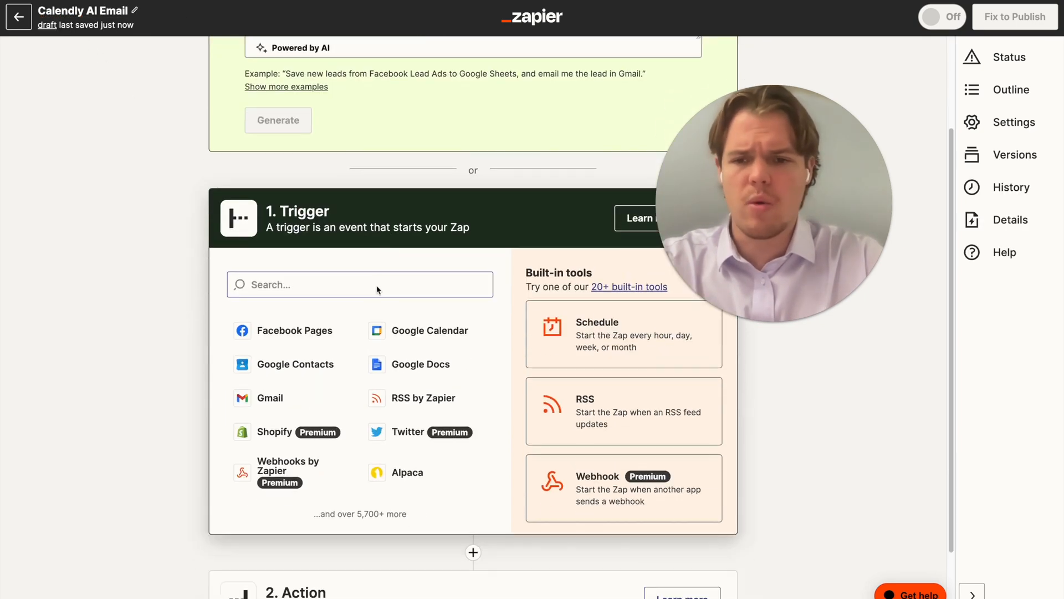
text(cale)
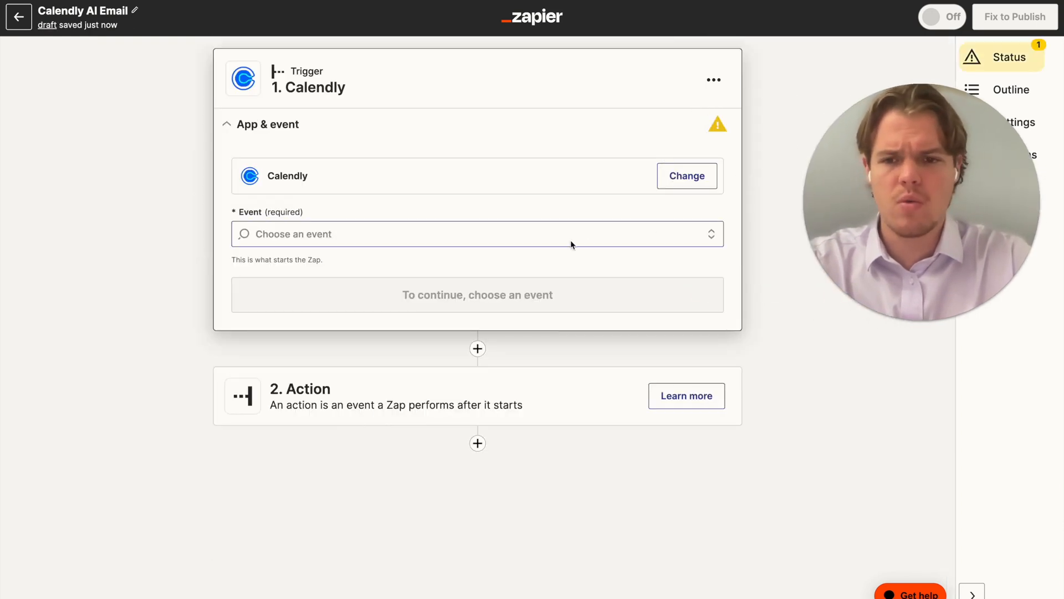
click(477, 233)
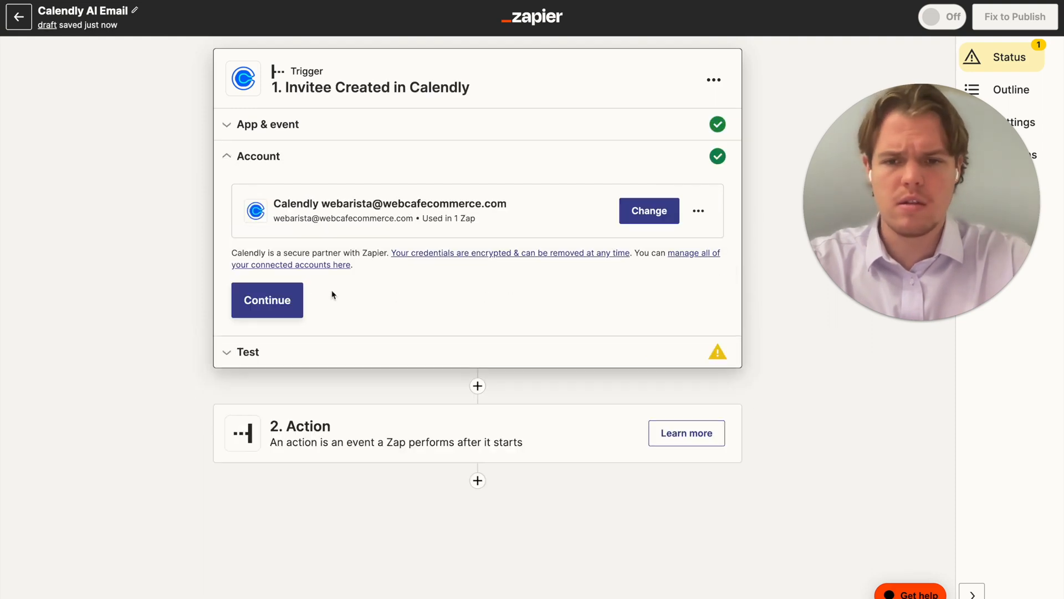
click(266, 300)
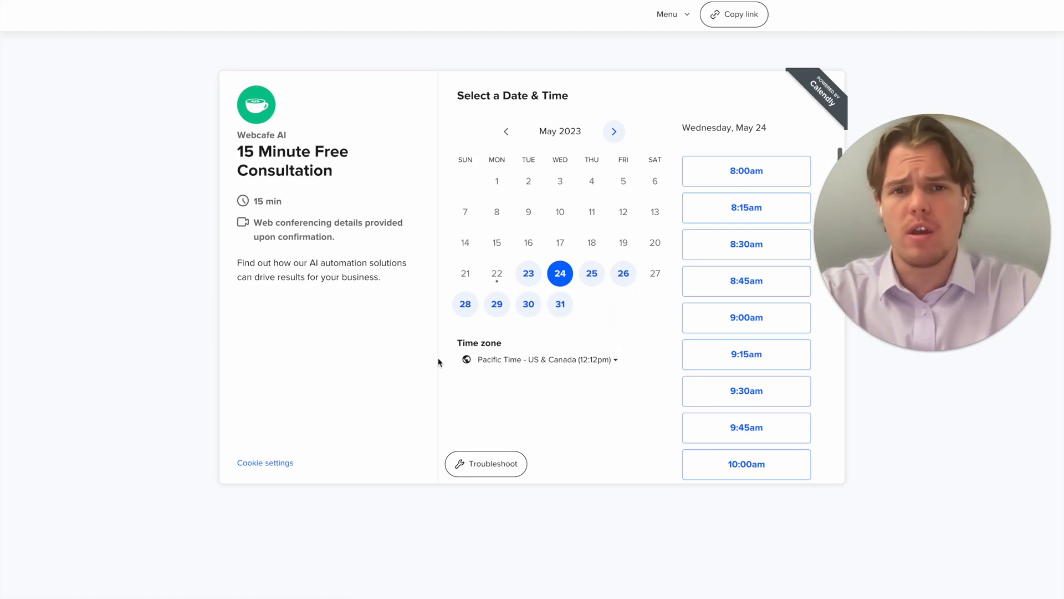
mouse_move(593, 393)
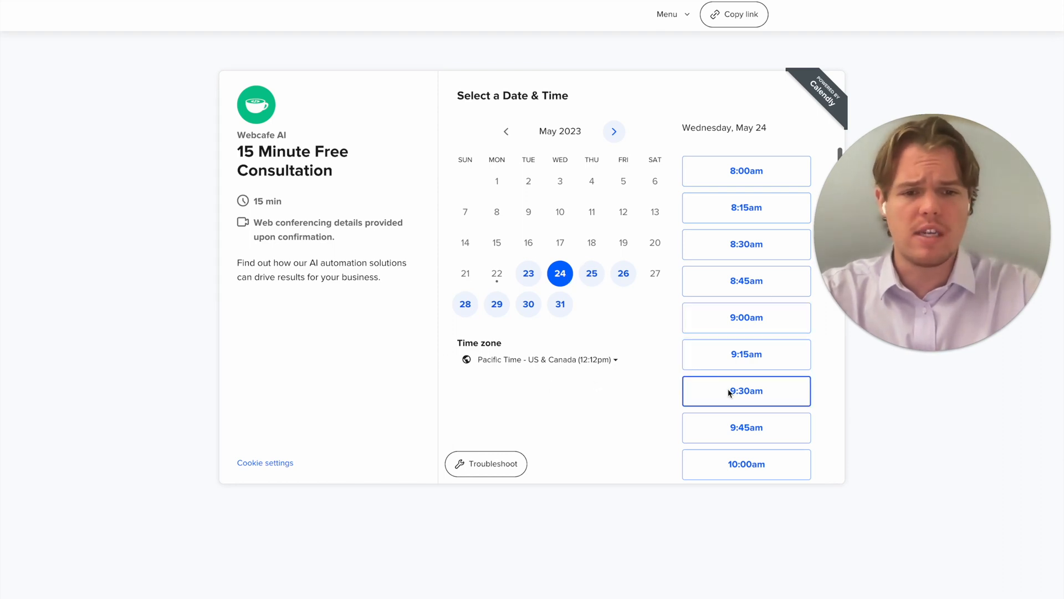
- Book May 24 at 9:30am as John App, requesting AI content for restaurants
click(745, 390)
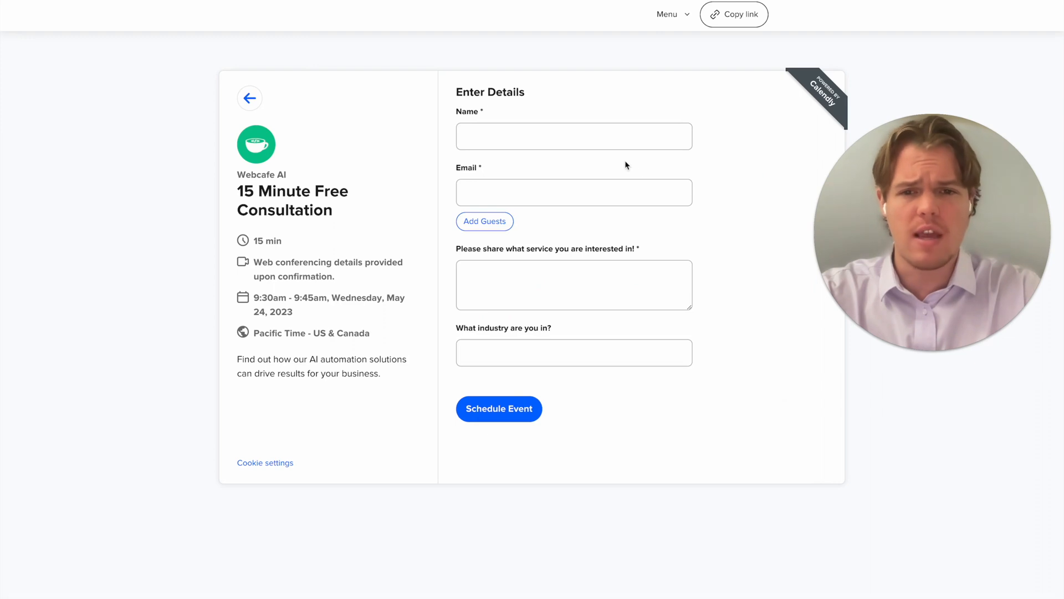
text(John App)
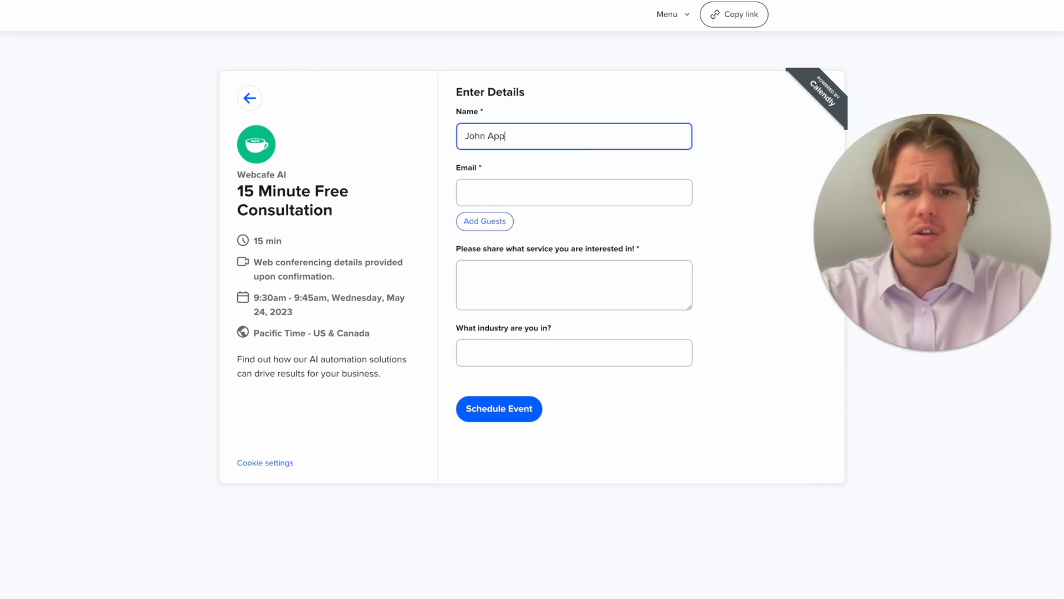
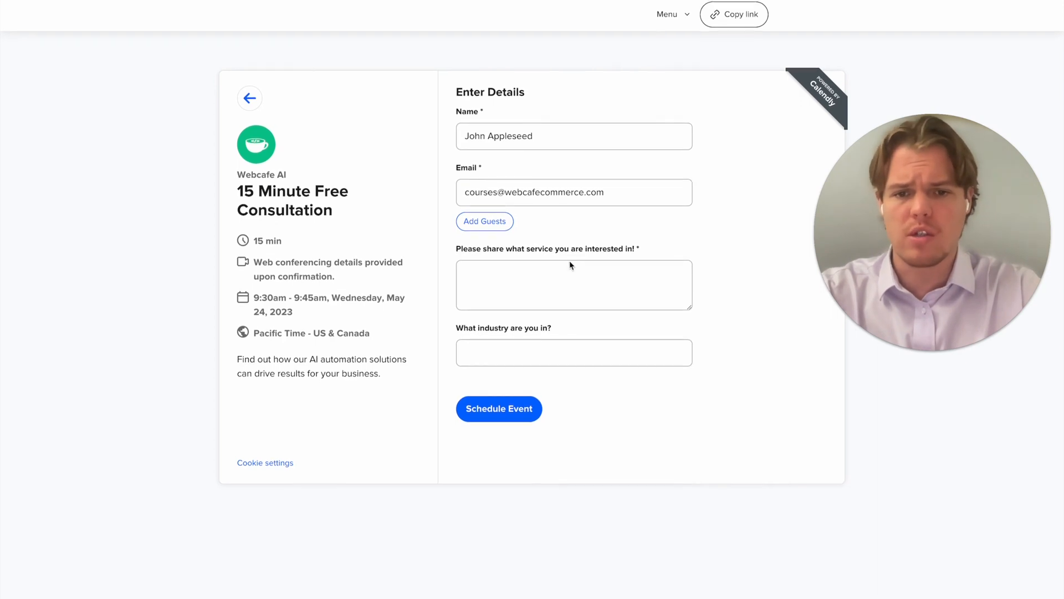
click(574, 284)
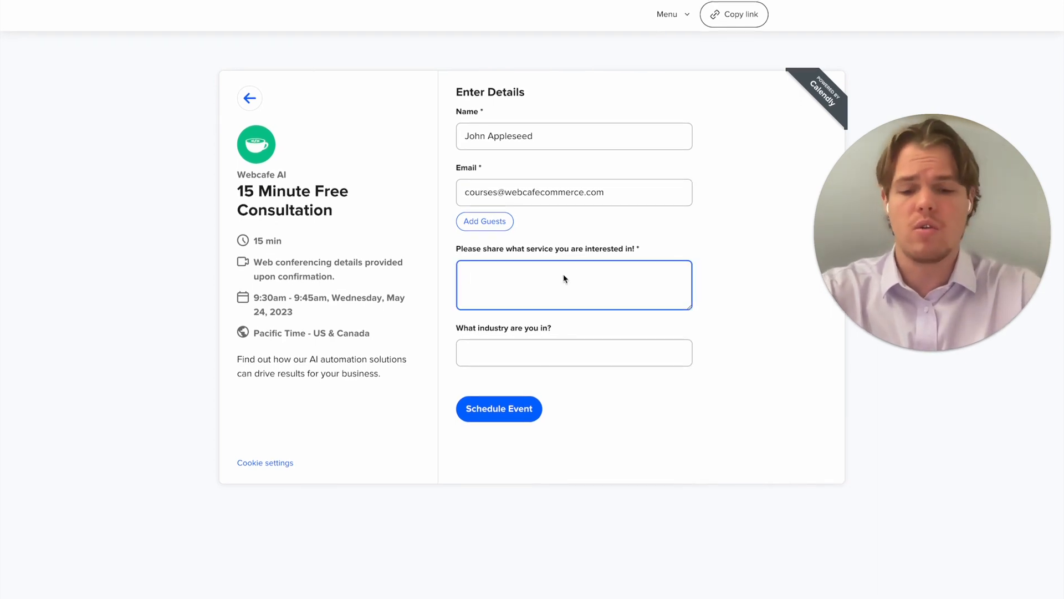
text(We are a business look for AI content creation.)
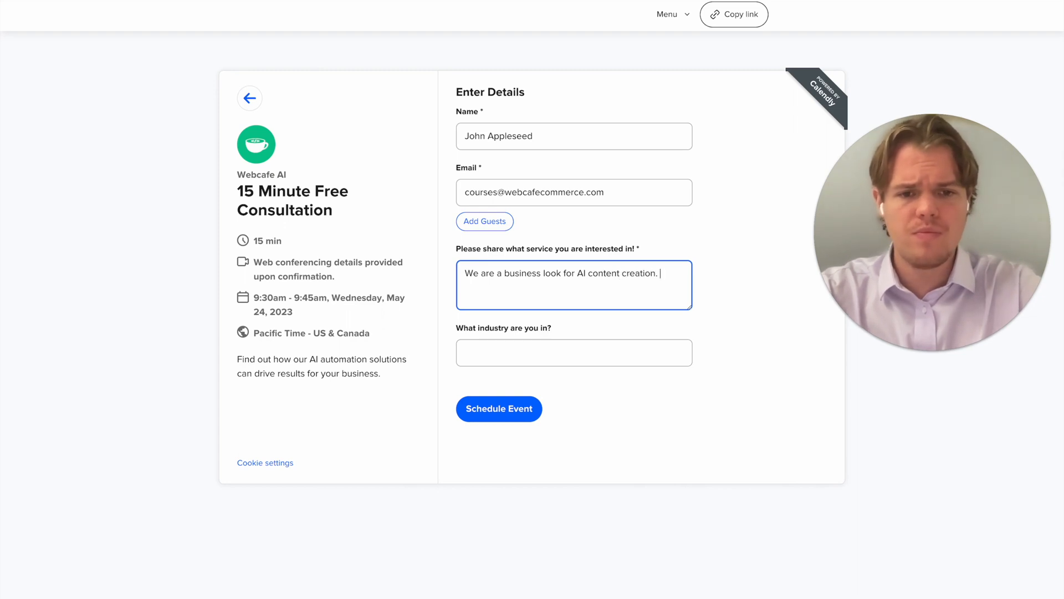
text(We want ai articles, ai social media post and mo)
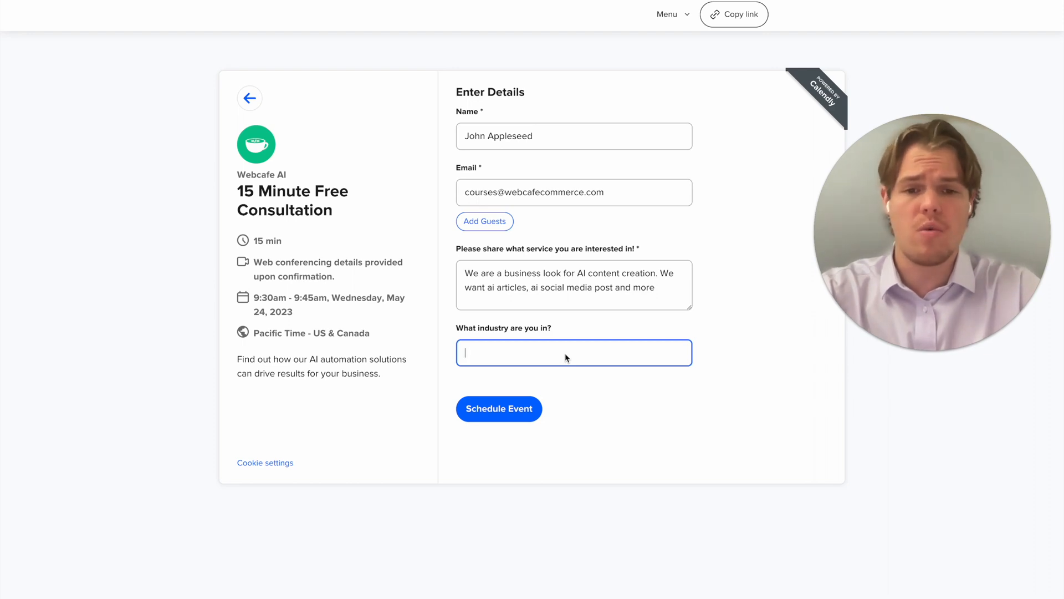
text(restraunt industry)
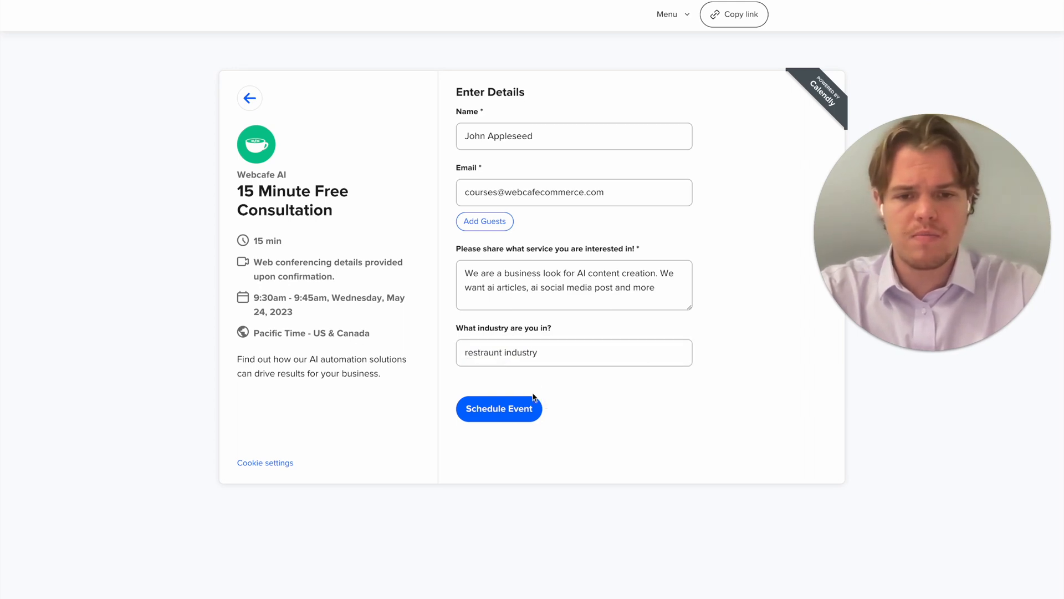
click(498, 408)
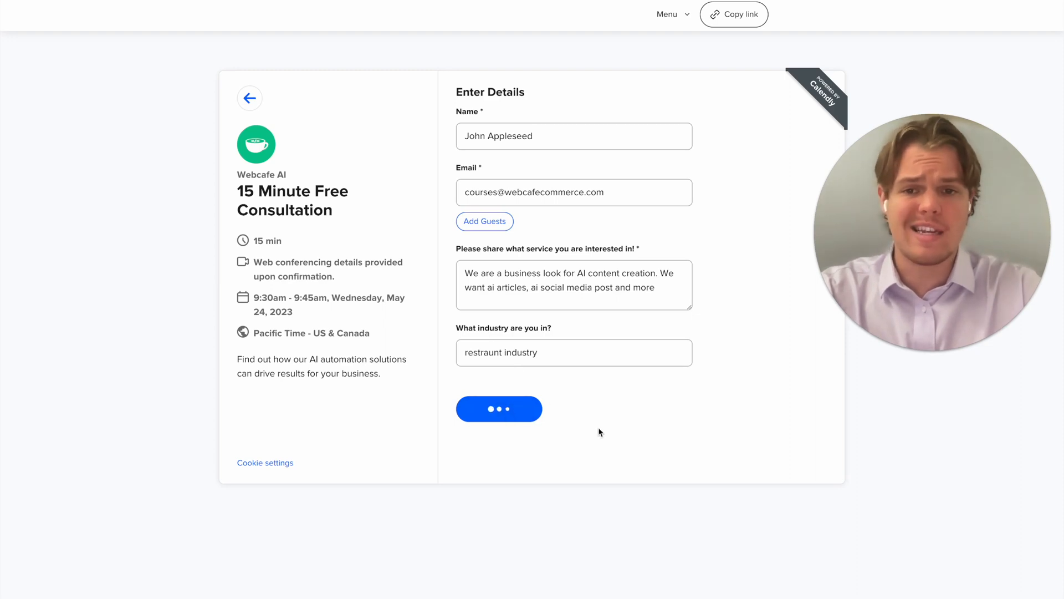
click(498, 408)
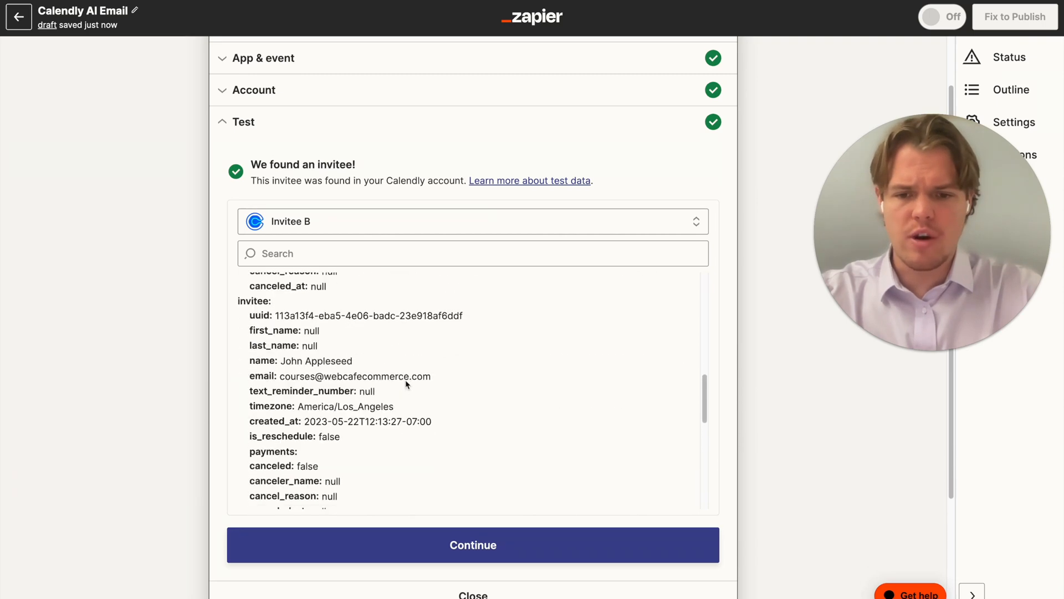
- Review the found Calendly invitee test record and continue to the action step
scroll(down, 3)
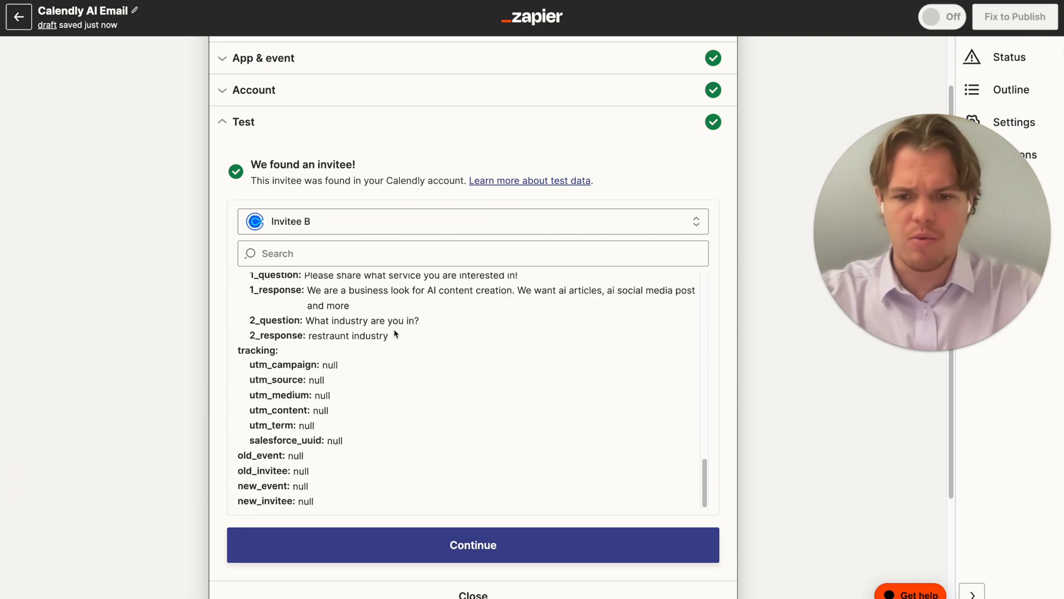
click(473, 544)
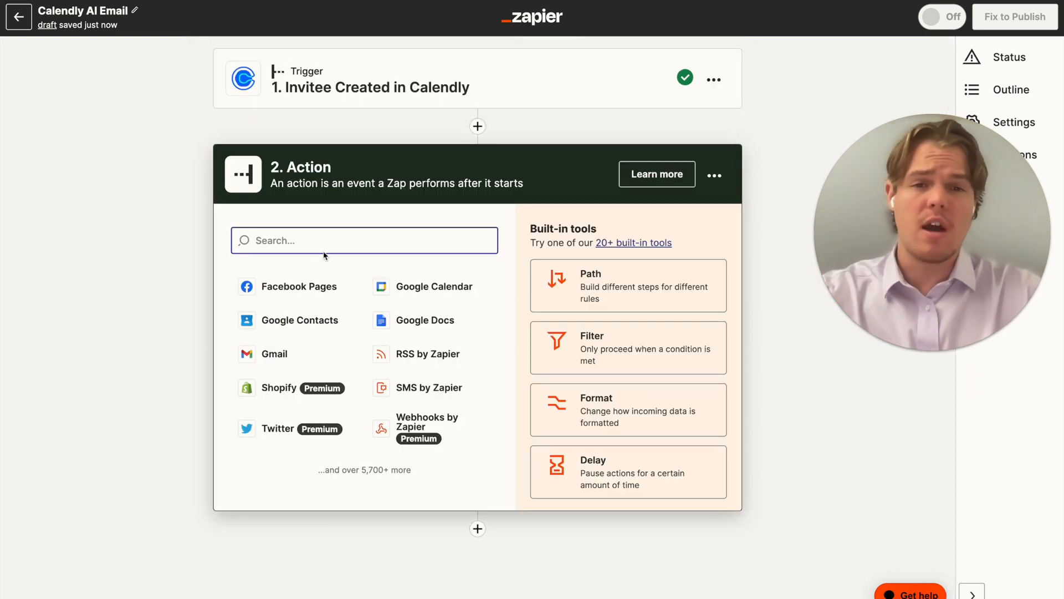
- Set the action to ChatGPT's Conversation event and begin the User Message
text(gpt)
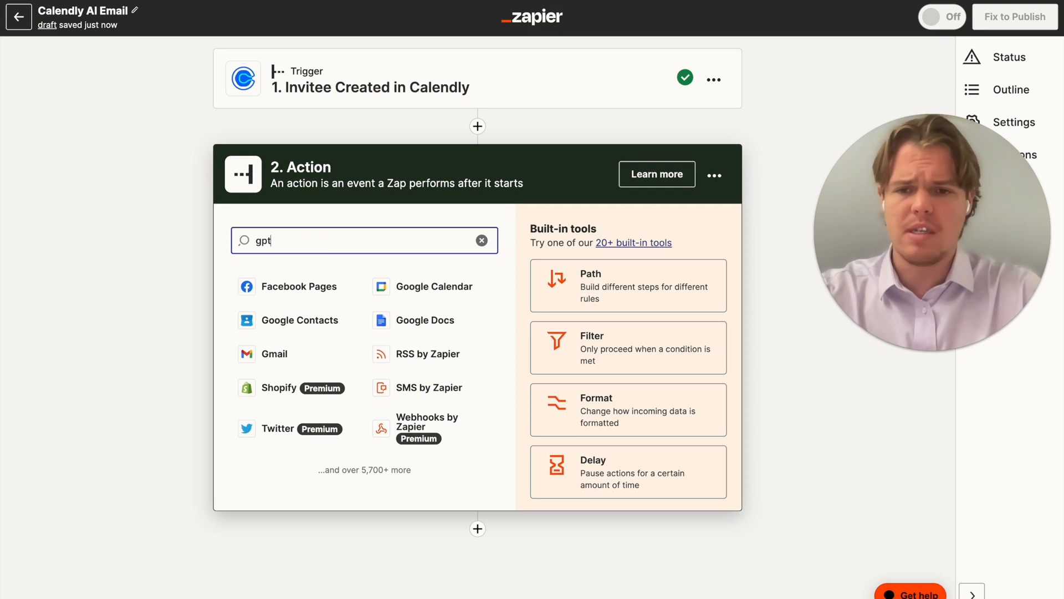
click(288, 271)
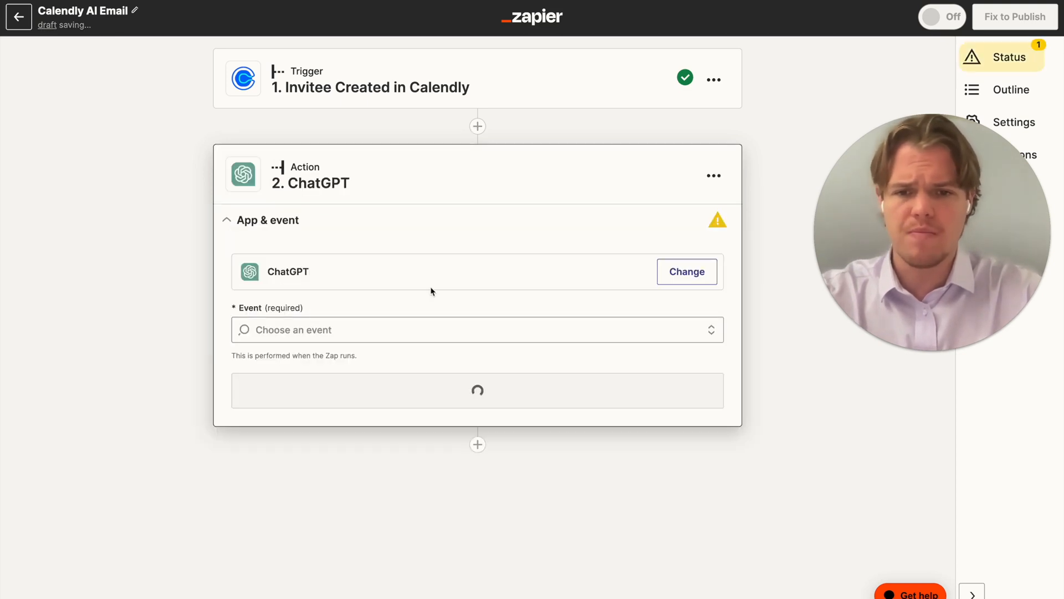
click(475, 329)
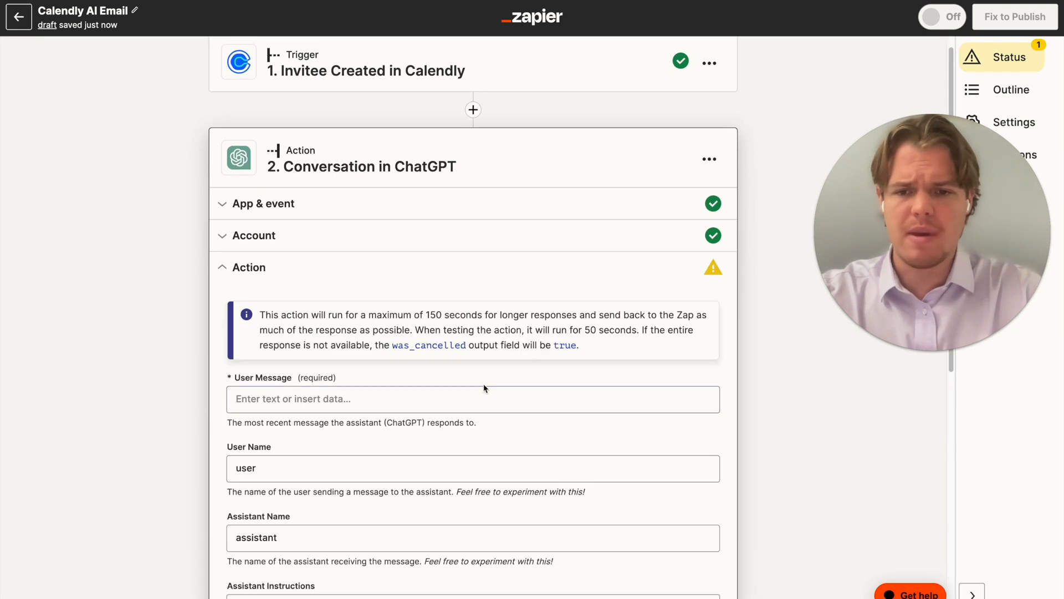
click(472, 399)
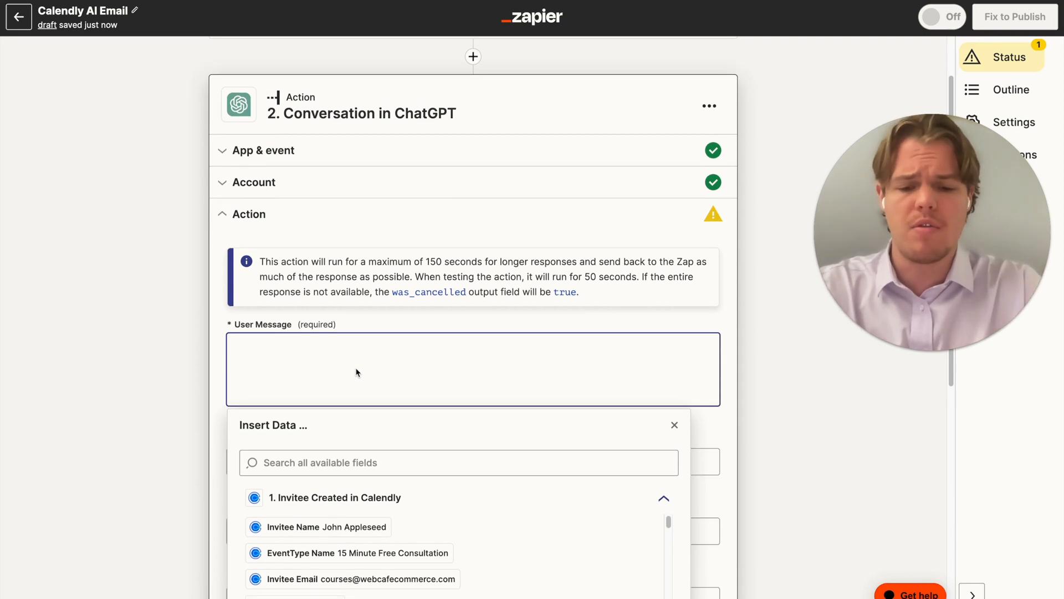
- Add Client Name and industry lines mapped to the invitee's name and industry answer
text(Client Name: ()
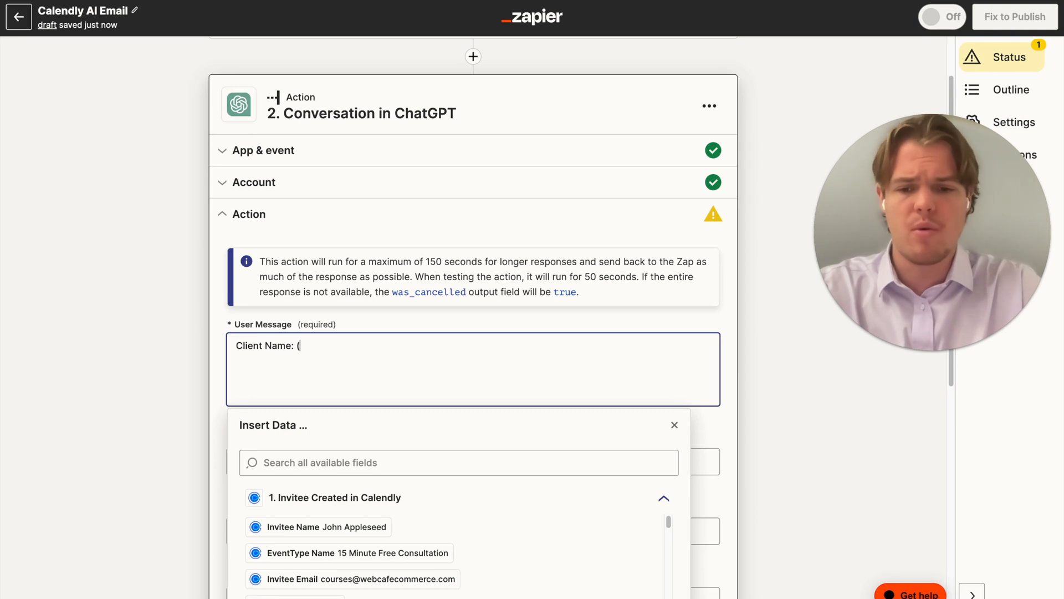
click(317, 526)
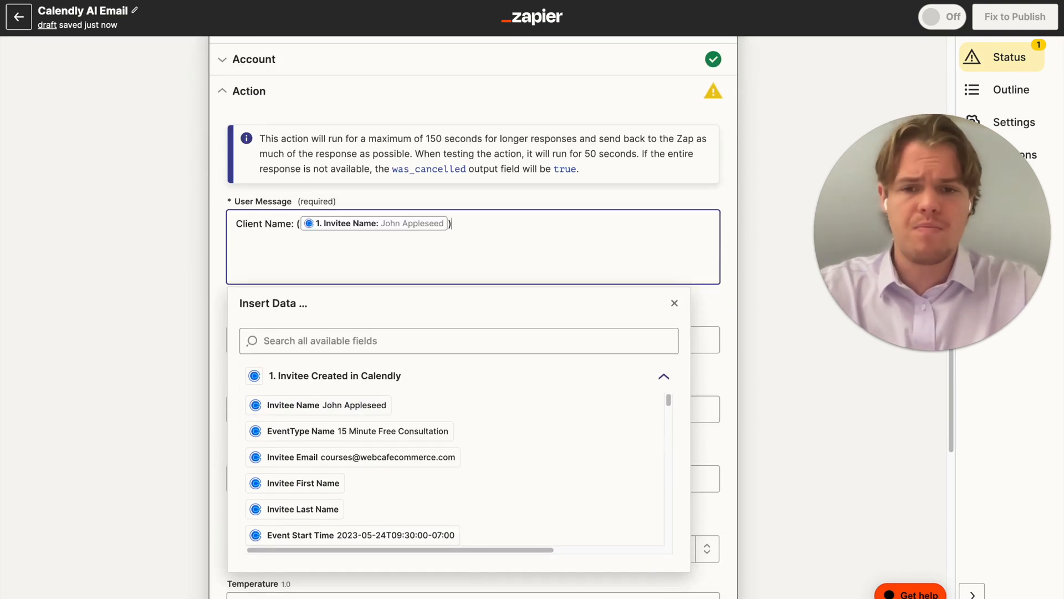
text(Clients Busines)
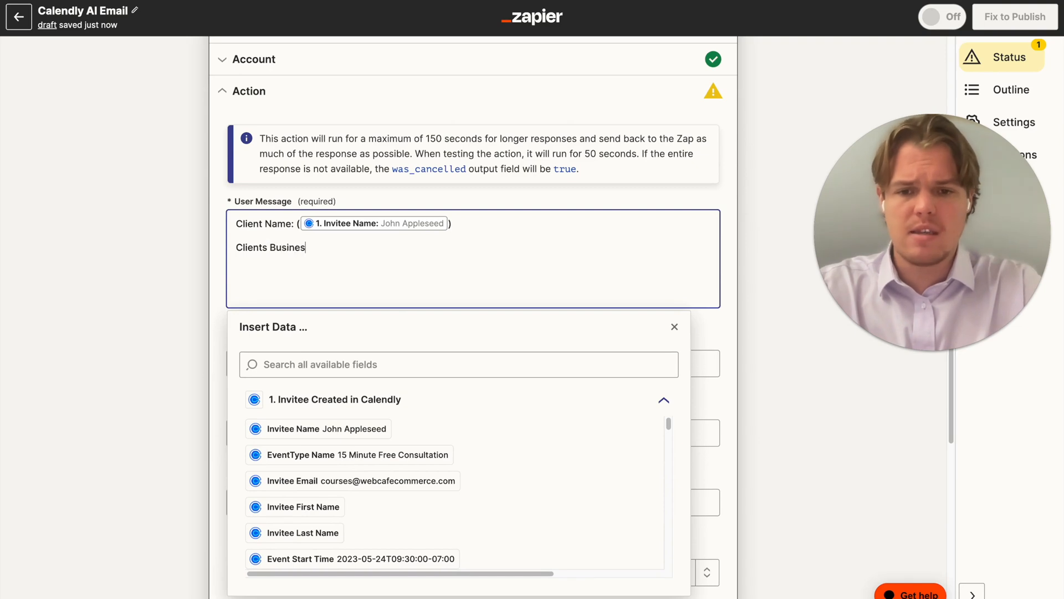
scroll(down, 3)
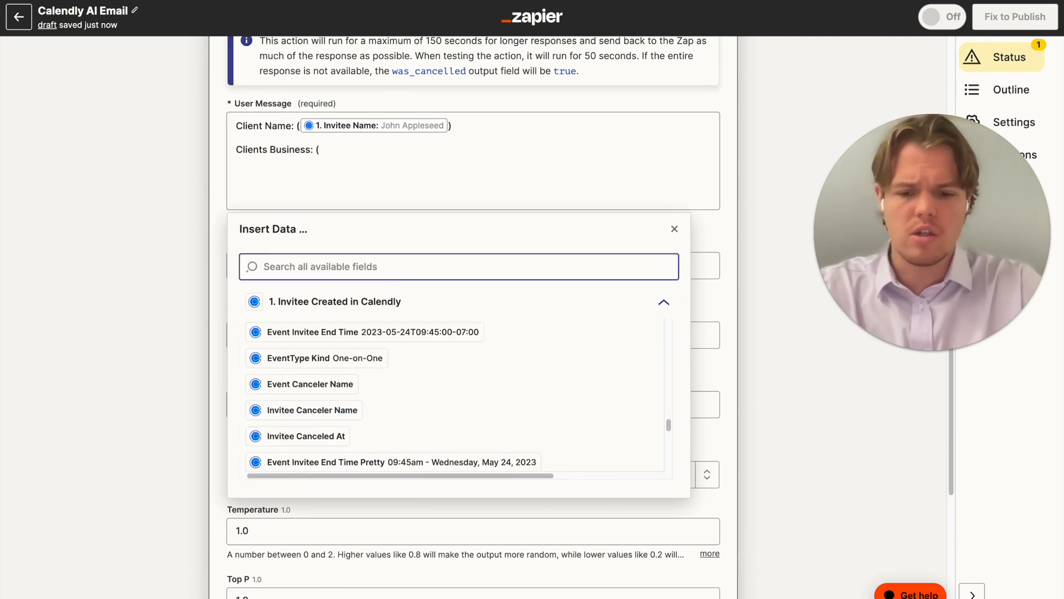
text(inud)
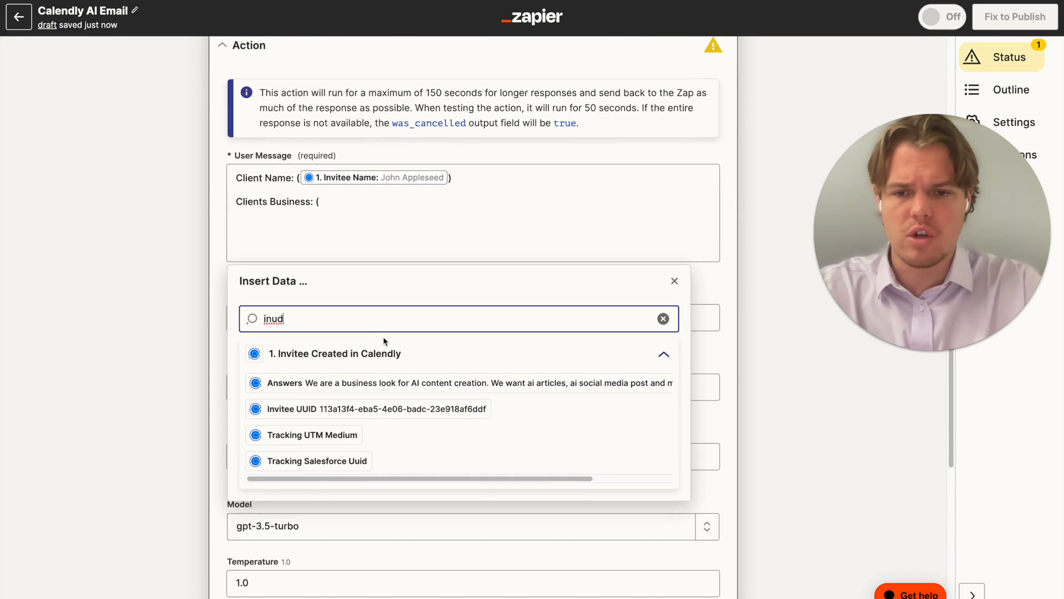
text(restru)
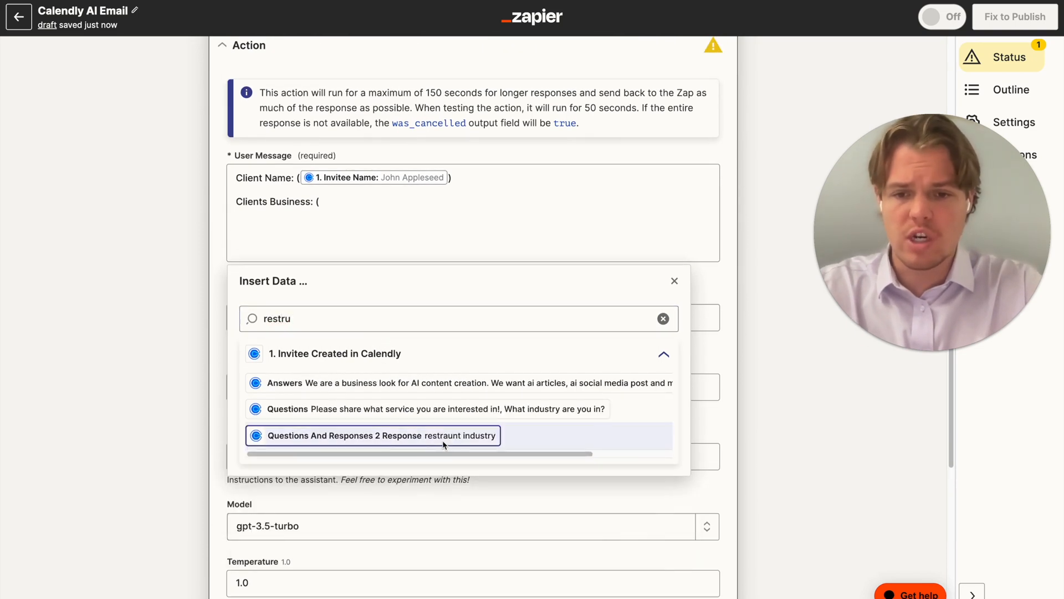
click(372, 435)
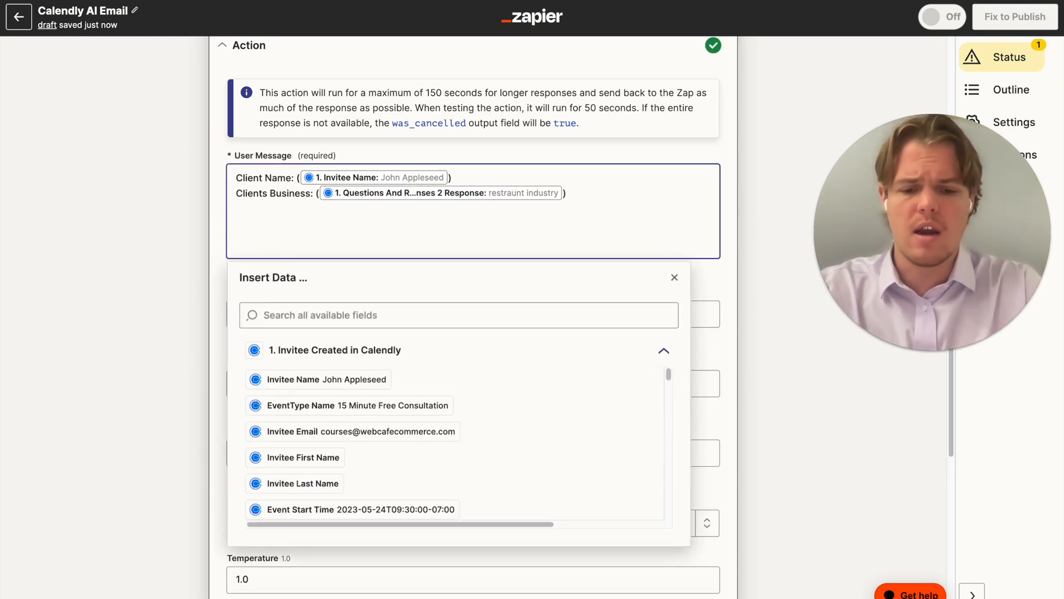
- Add 'What they are looking for:' mapped to Questions And Responses 1 Response
text(What they are loo)
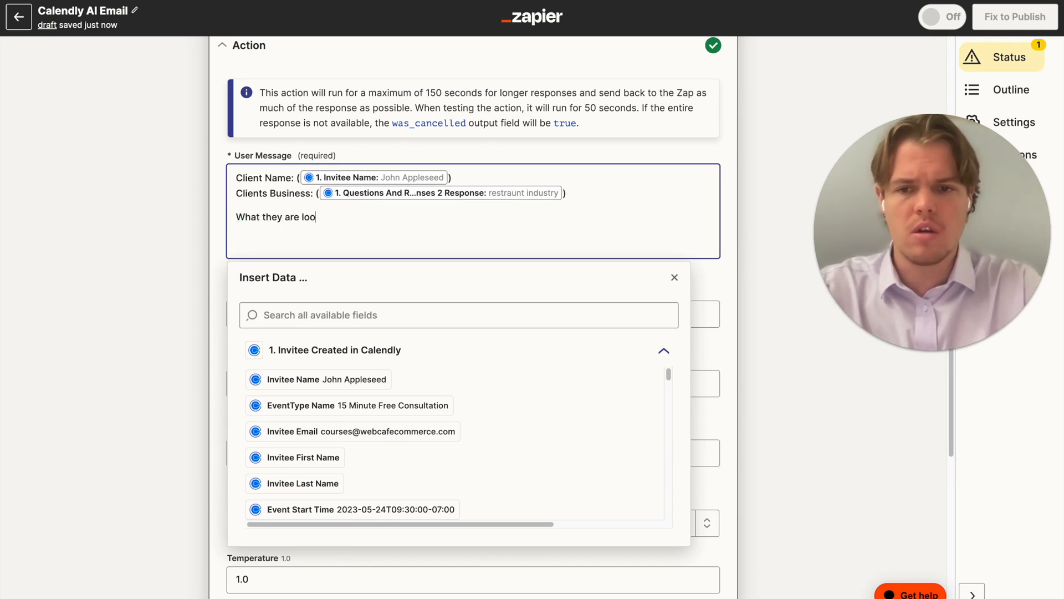
text(king for:)
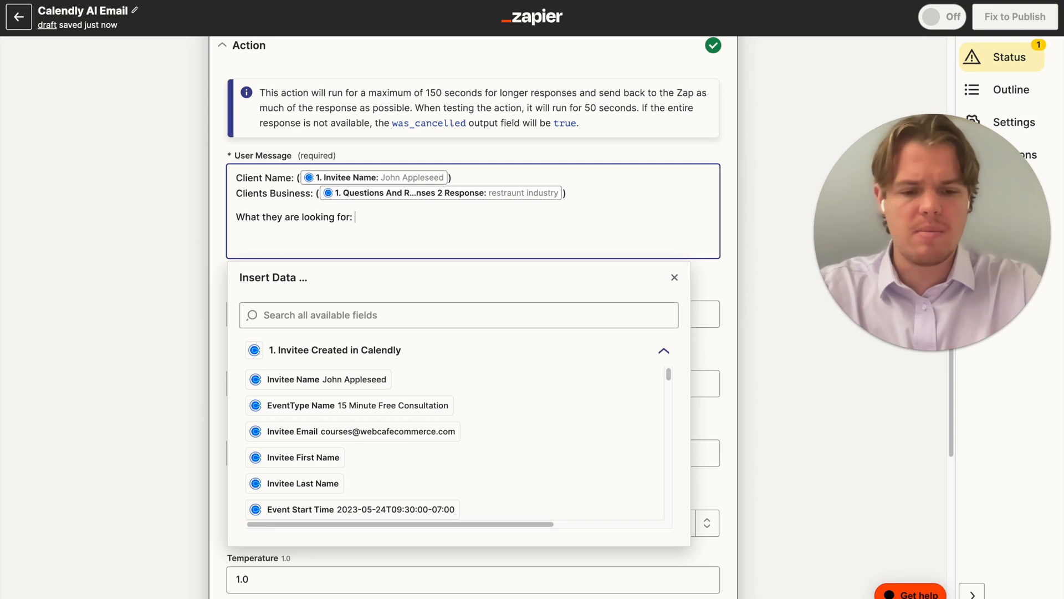
scroll(down, 3)
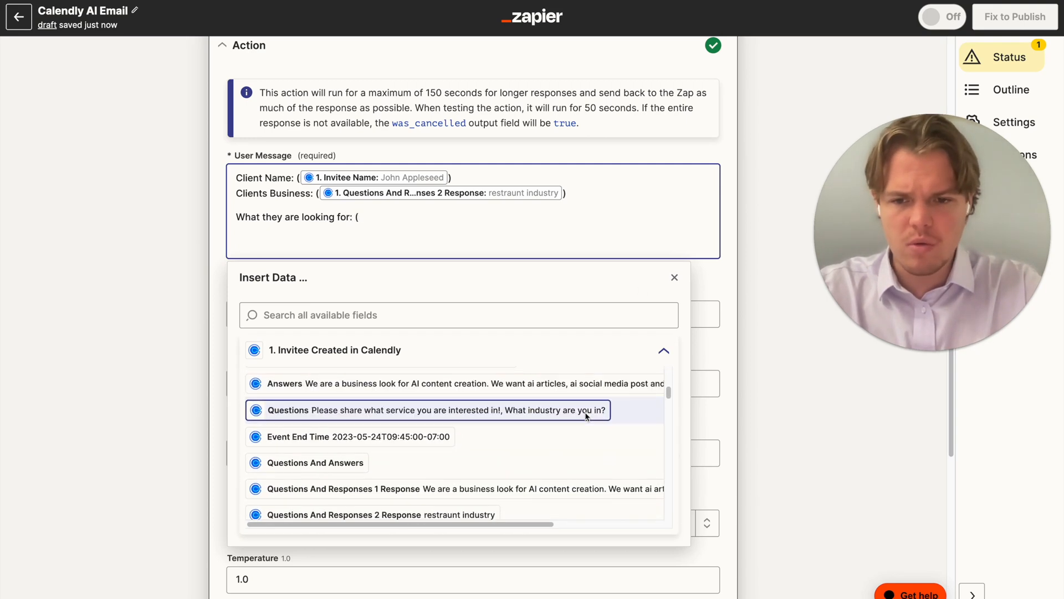
scroll(down, 3)
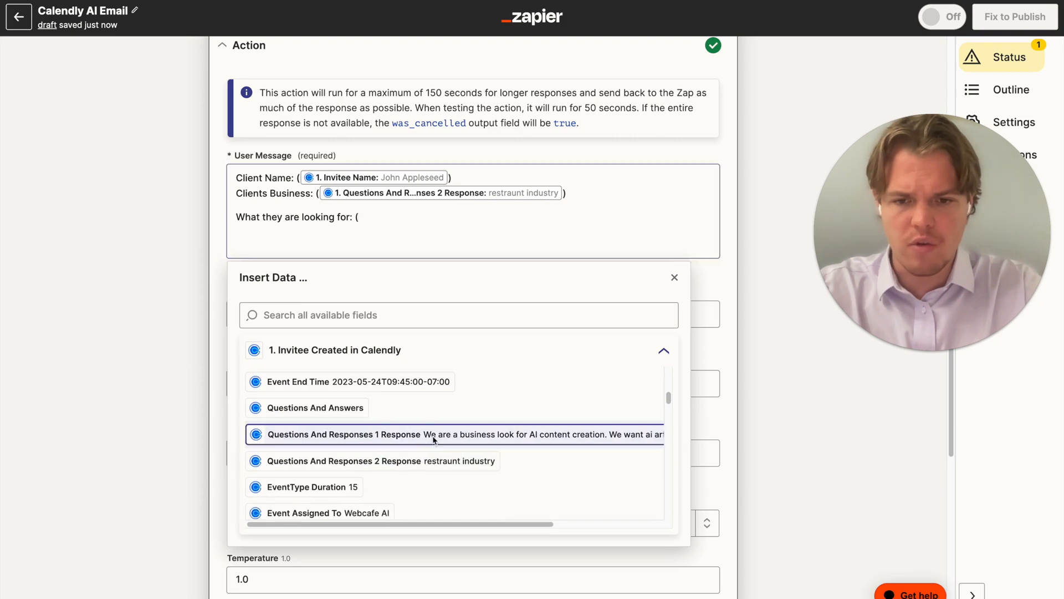
click(456, 434)
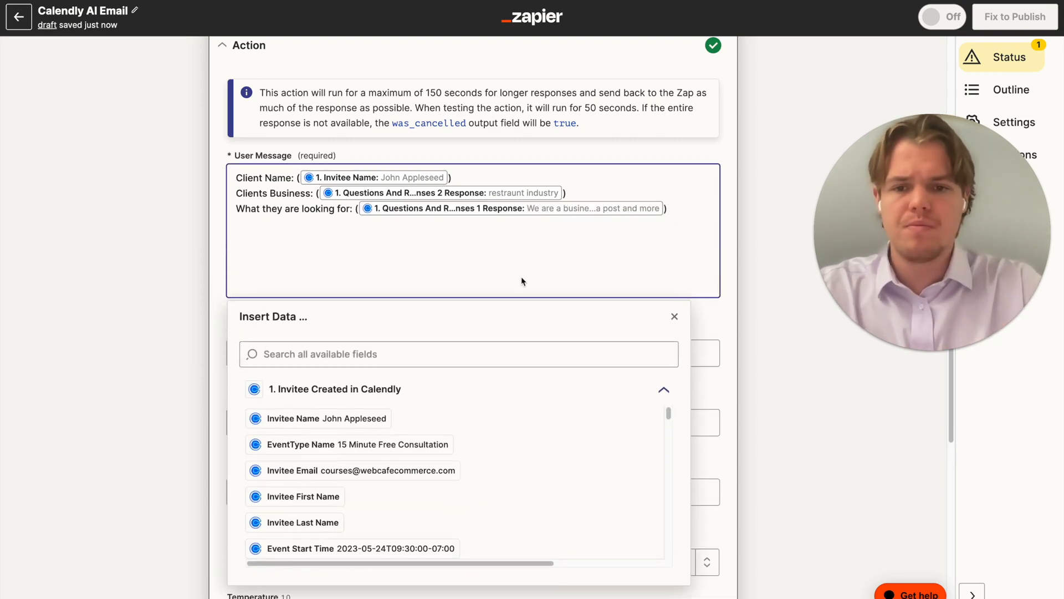
- Write the Context line: Webcafe AI automation agency, potential client who scheduled a meeting
text(Context: You ar)
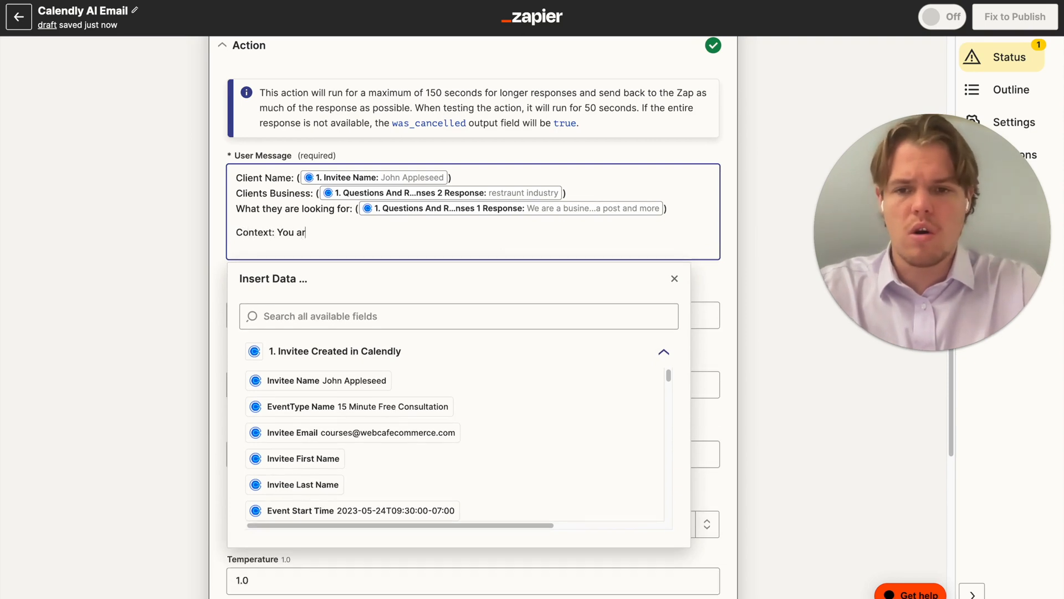
text(e a AI Au)
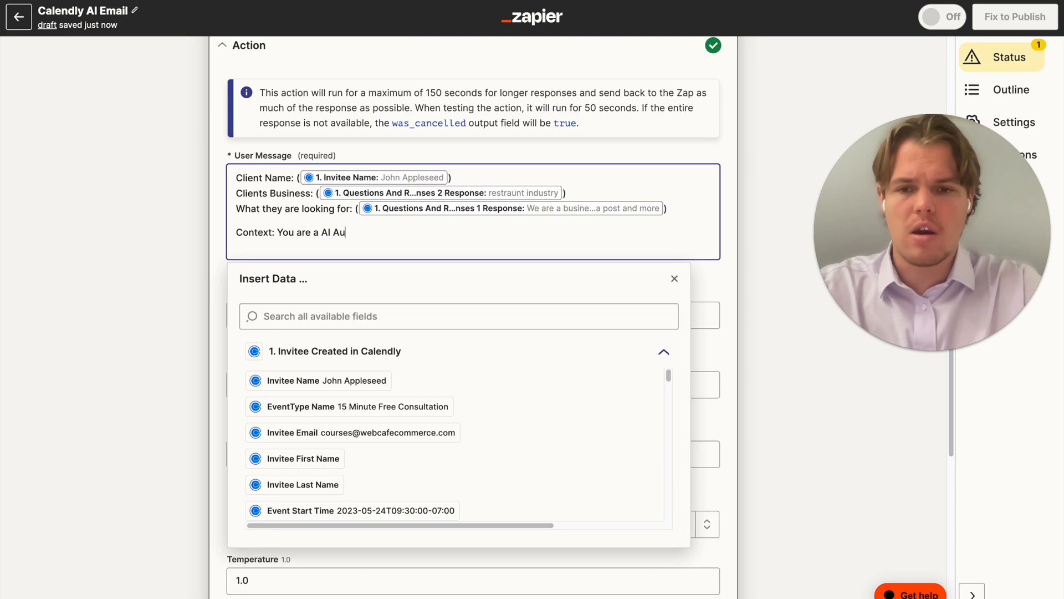
text(tomation agency)
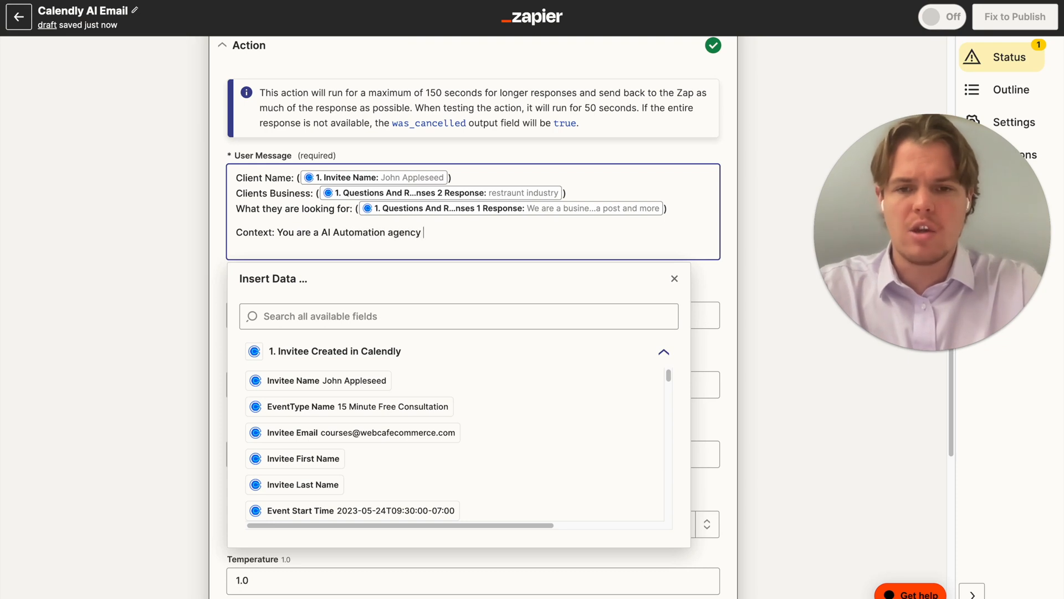
text(called Webcafe AI, this i)
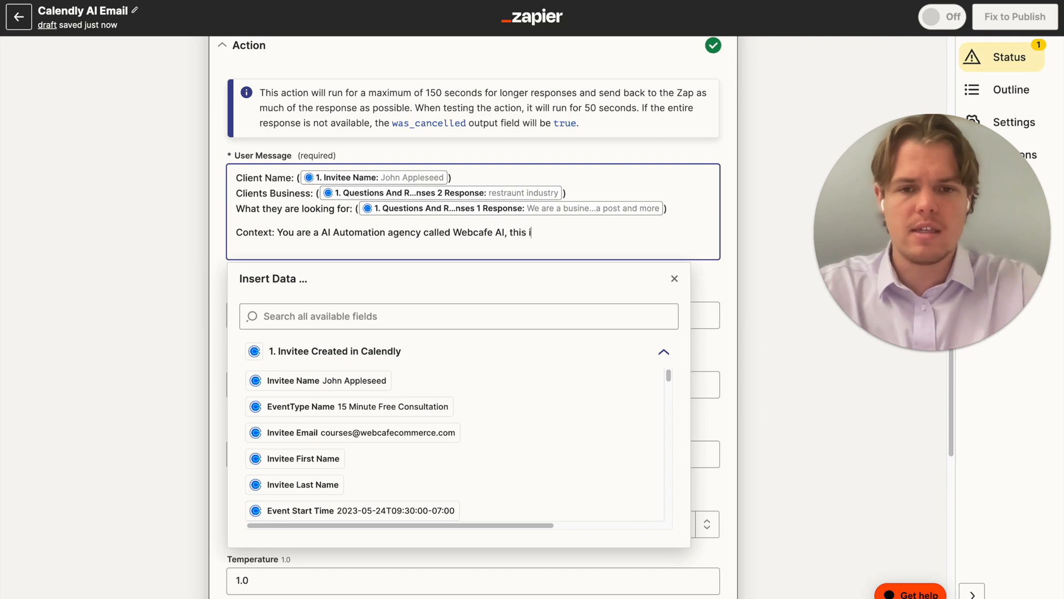
text(s potential cl)
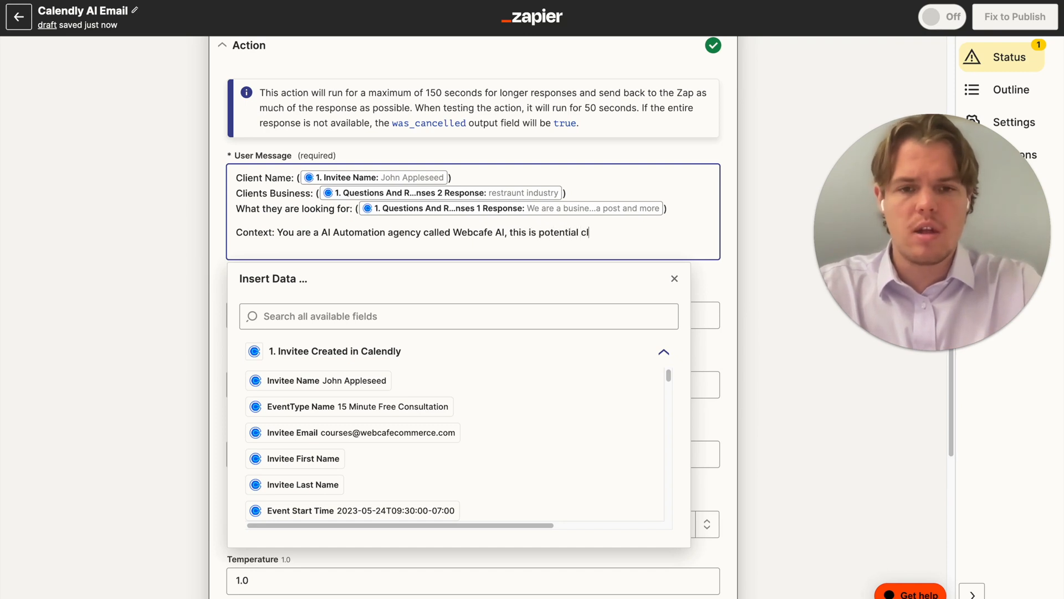
text(ient who just sc)
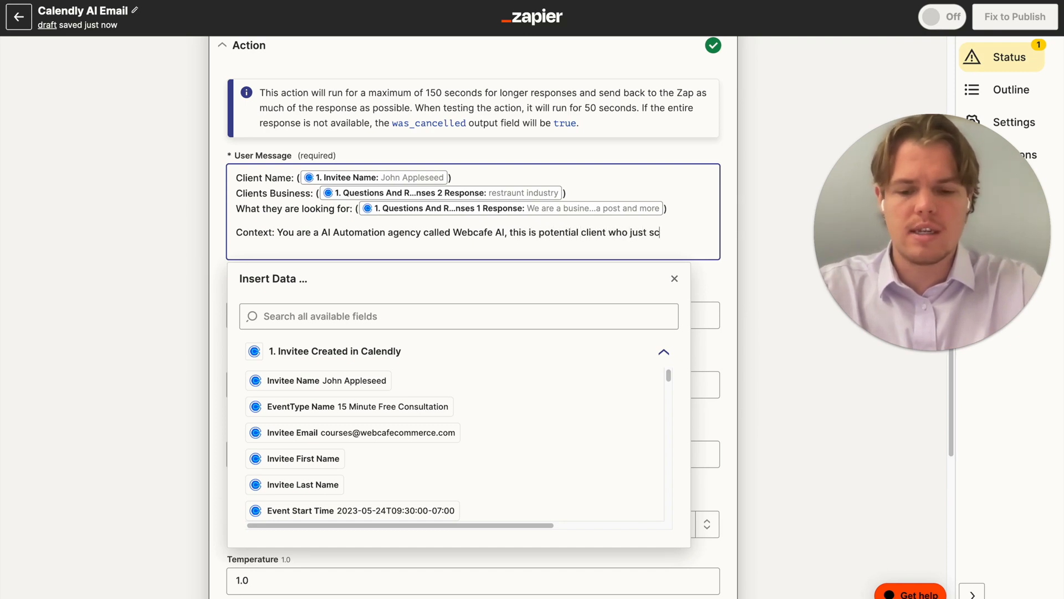
text(heduled a m)
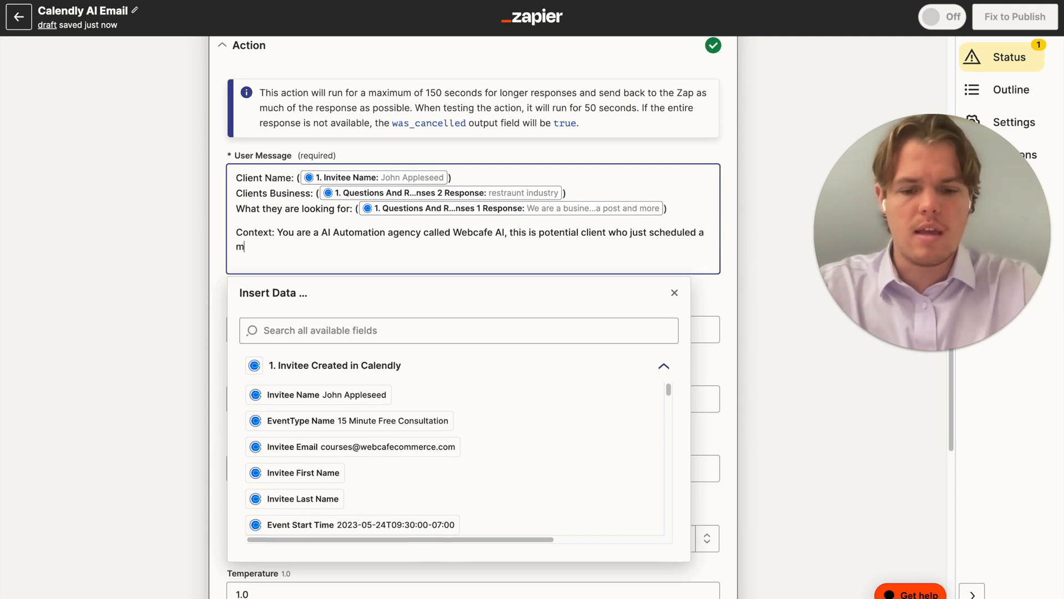
text(etting with)
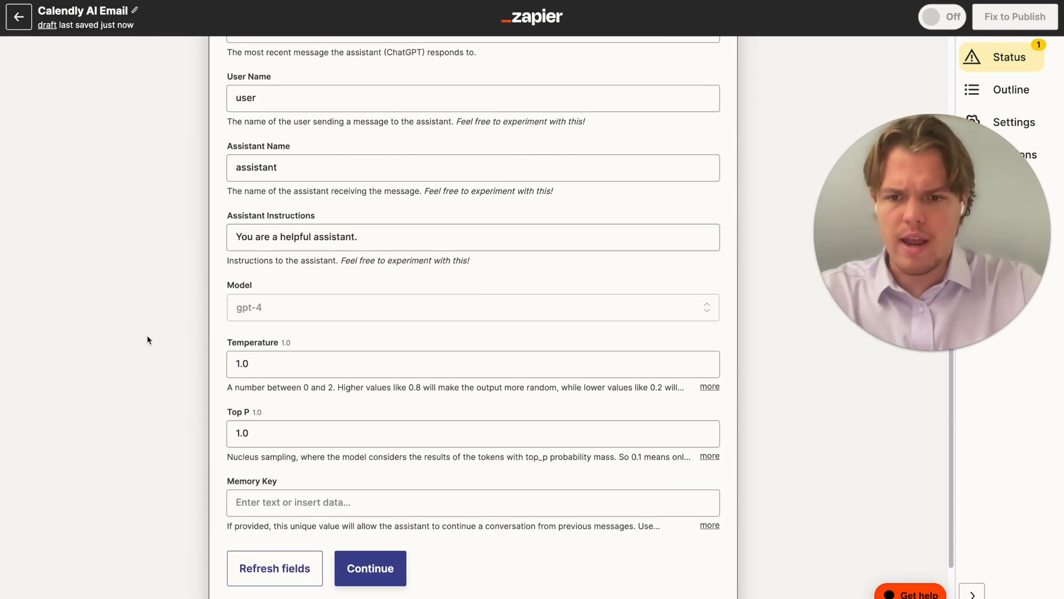
- Enter a key name in the ChatGPT step's Memory Key field
click(472, 409)
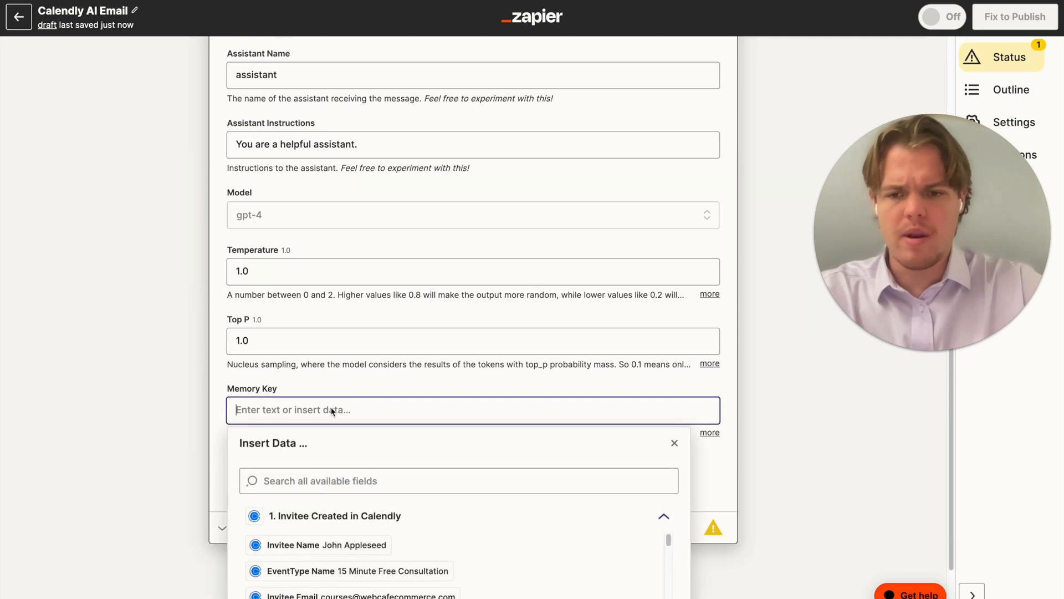
text(on)
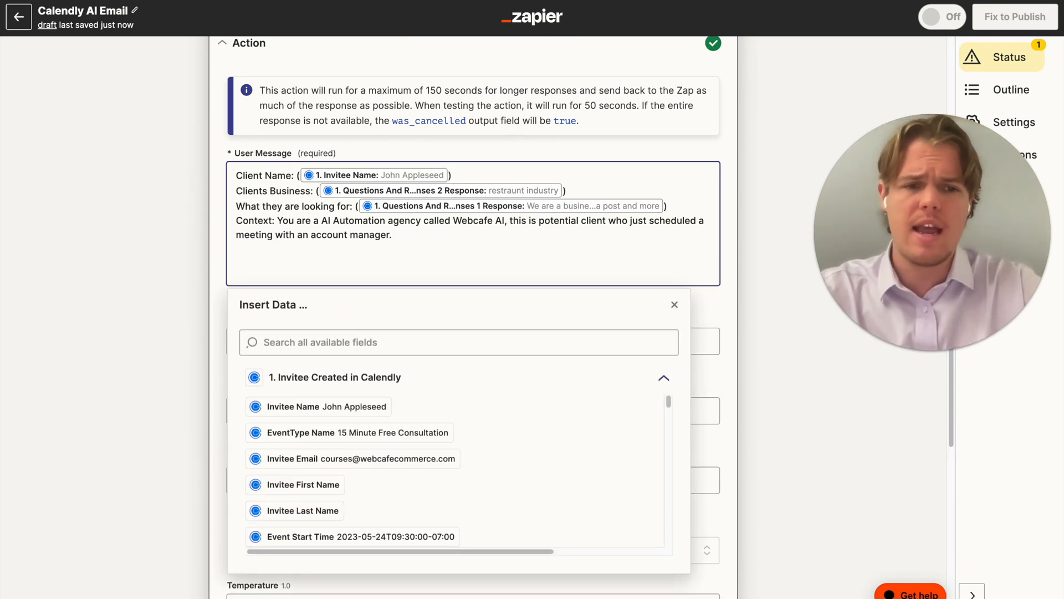
- Add the instruction to generate a suggested reply with a CTA to the onboarding PDF
text(Gen)
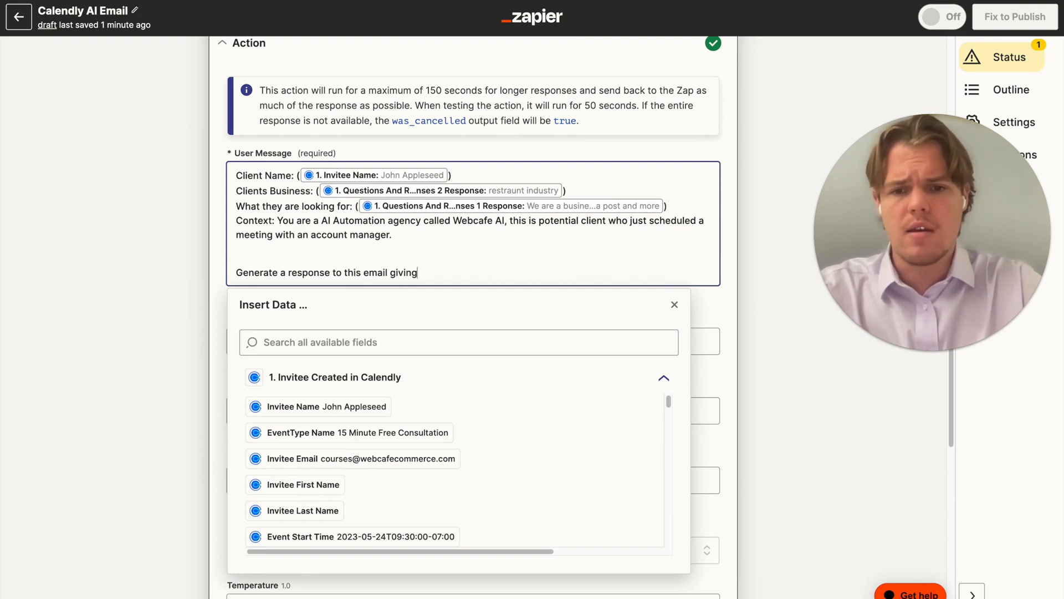
text(a possible suggestion for what t)
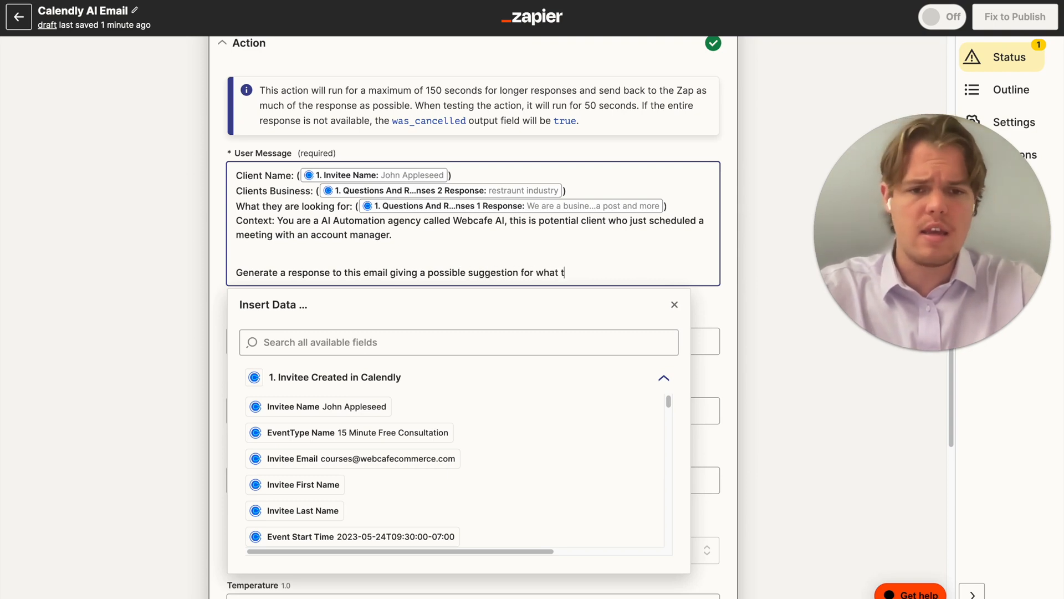
text(hey are)
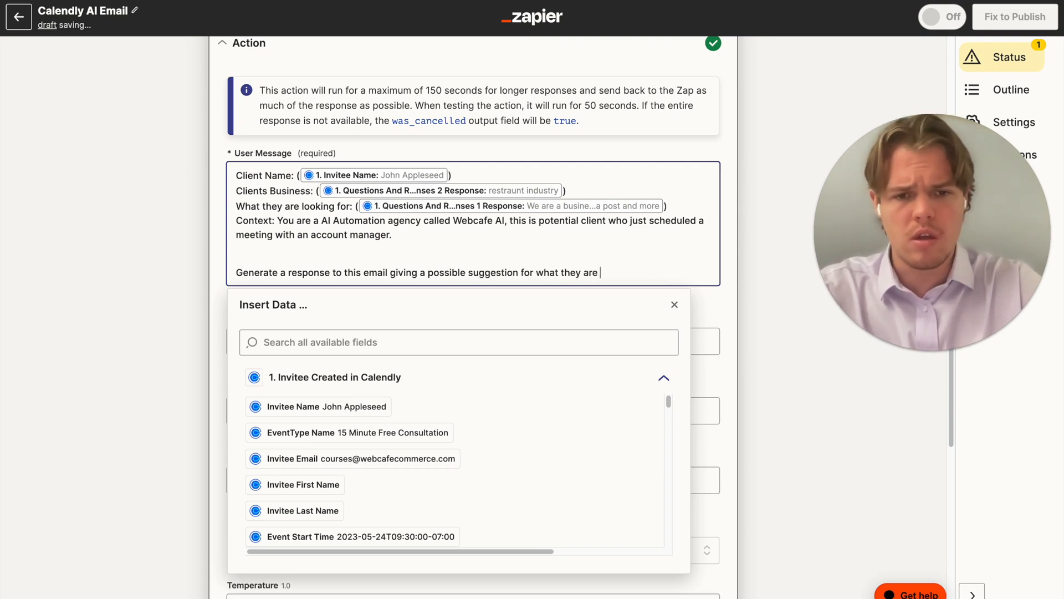
text(looking for and)
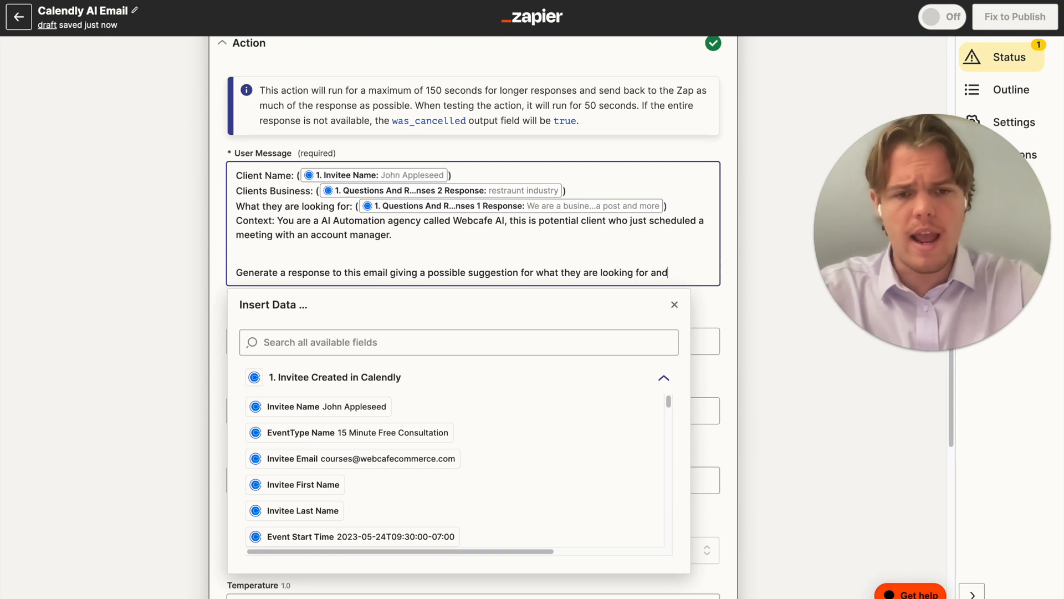
text(a)
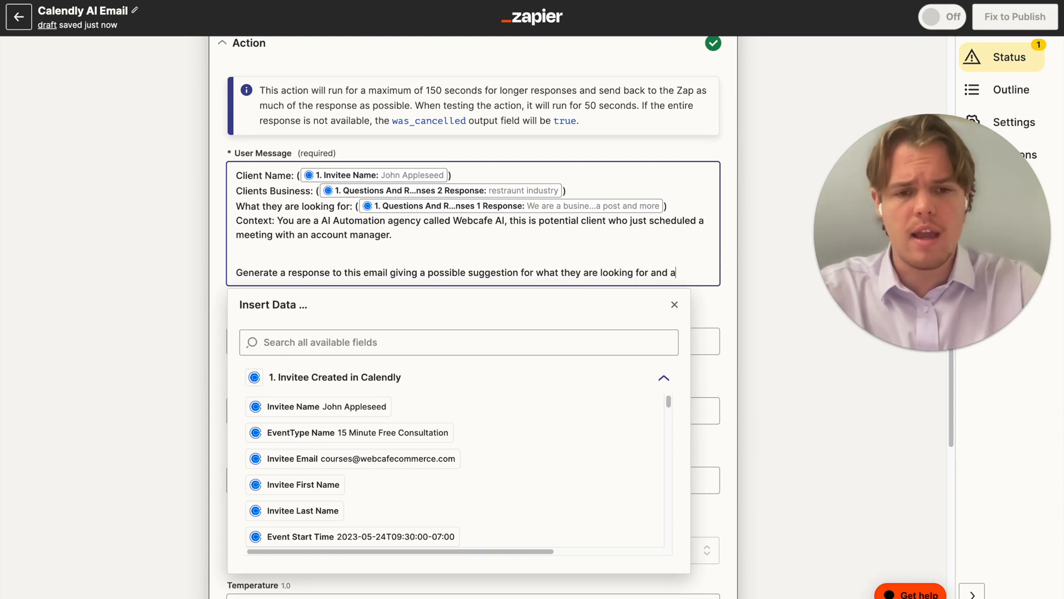
text(CTA to look at an onboarding pdf.)
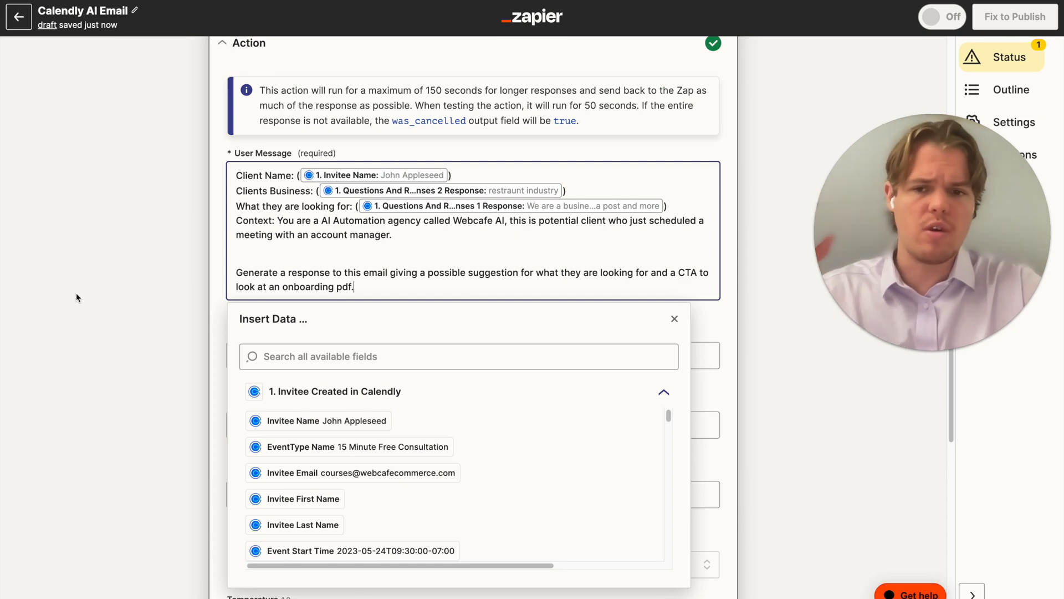
click(673, 319)
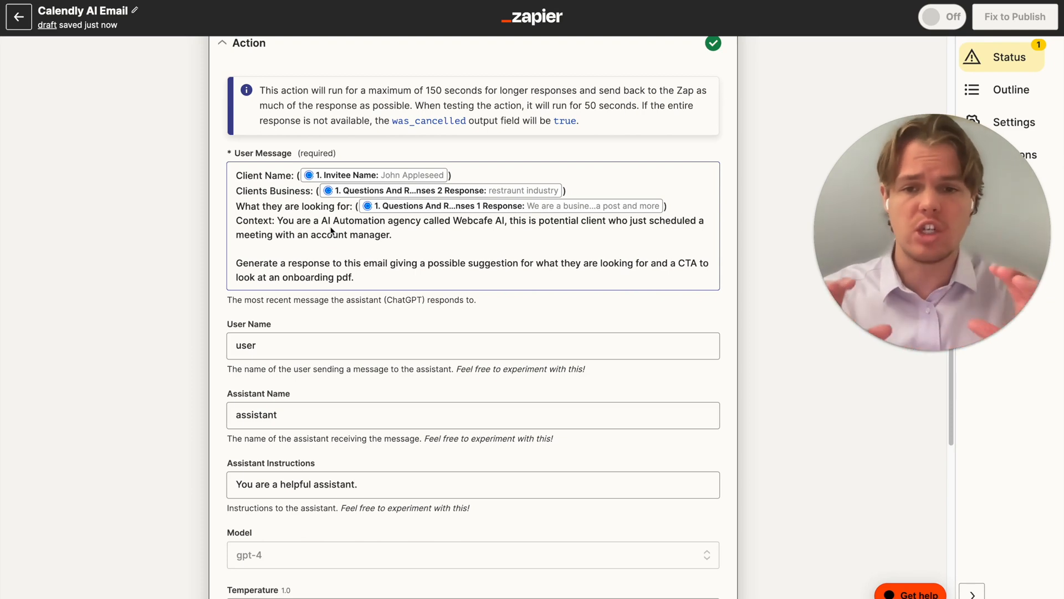
mouse_move(189, 292)
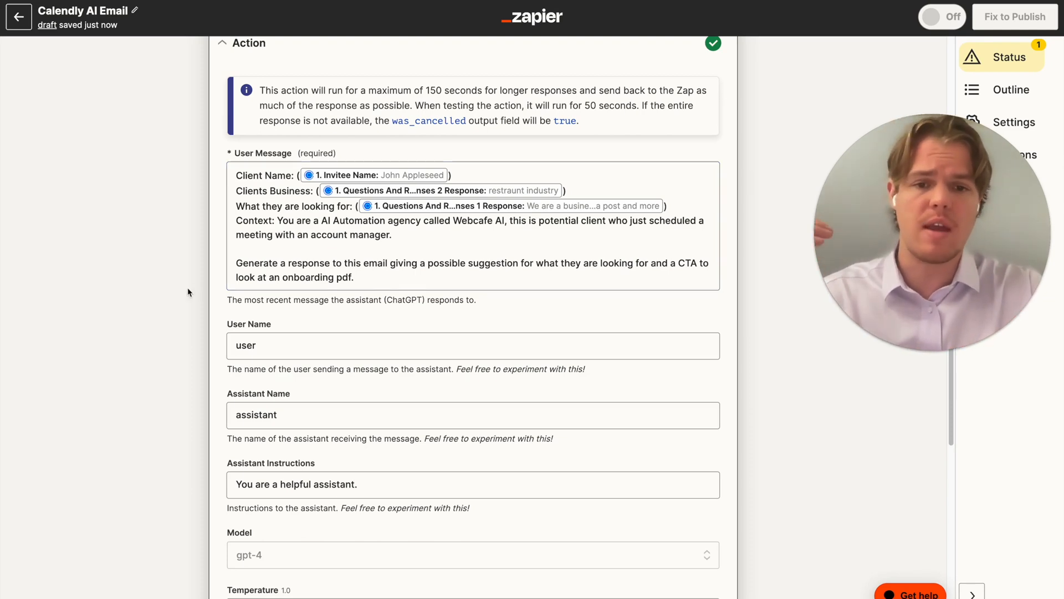
scroll(down, 3)
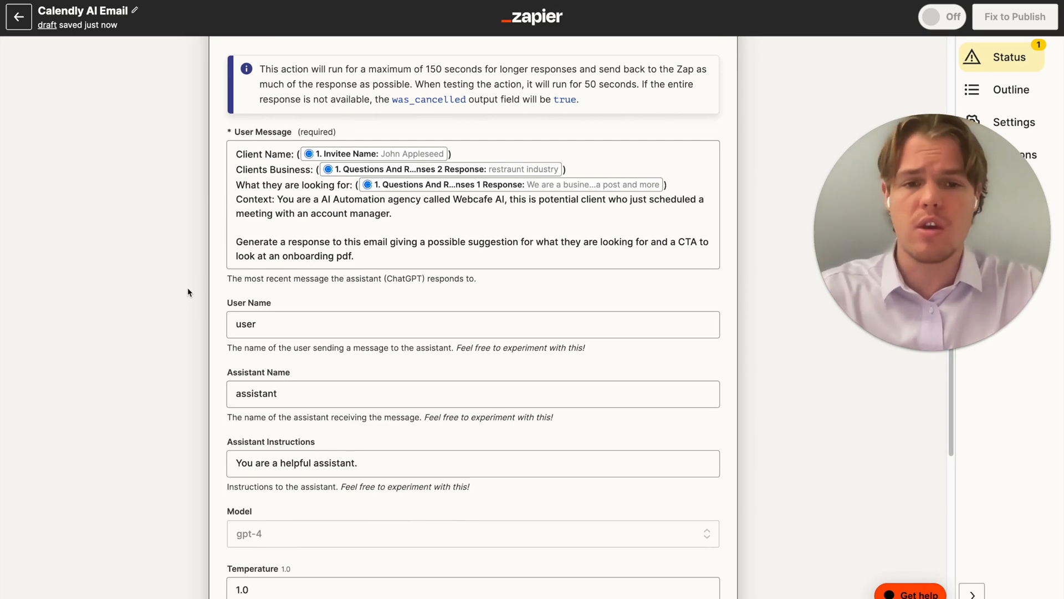
scroll(down, 3)
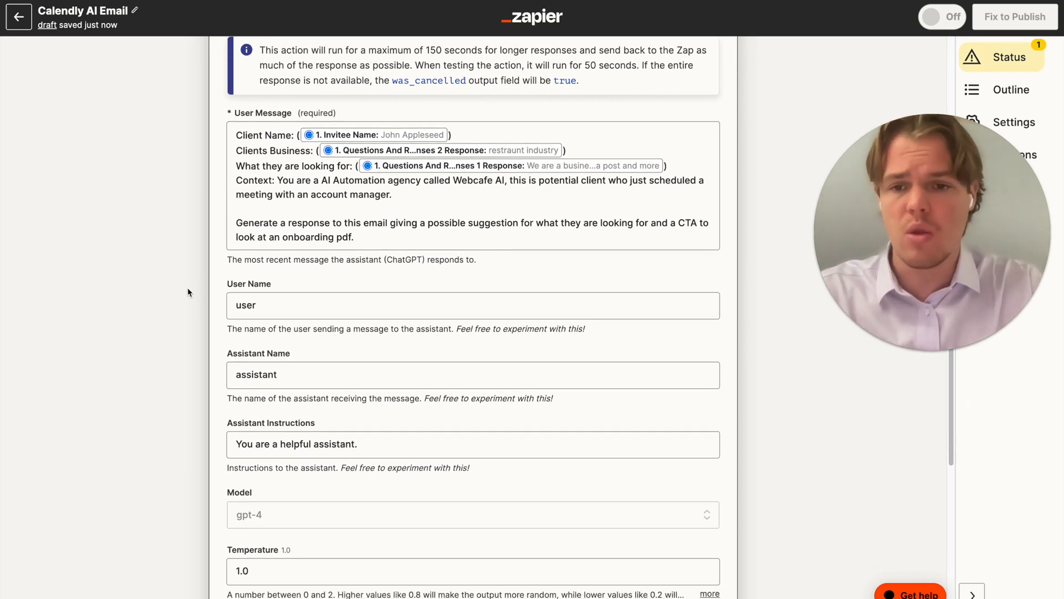
scroll(down, 3)
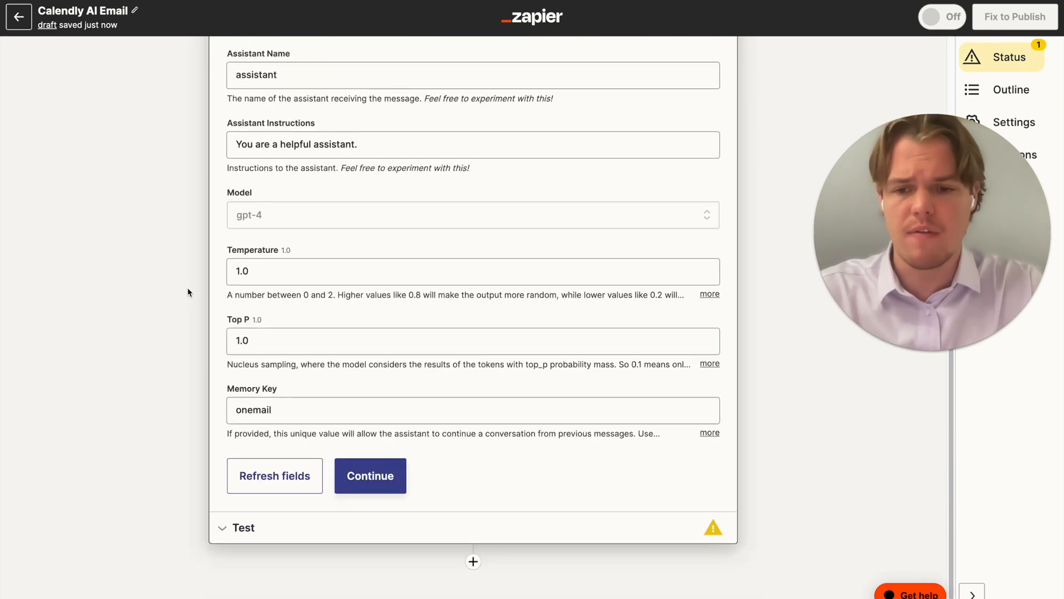
- Test the ChatGPT step and review the returned restaurant-focused welcome email
click(369, 475)
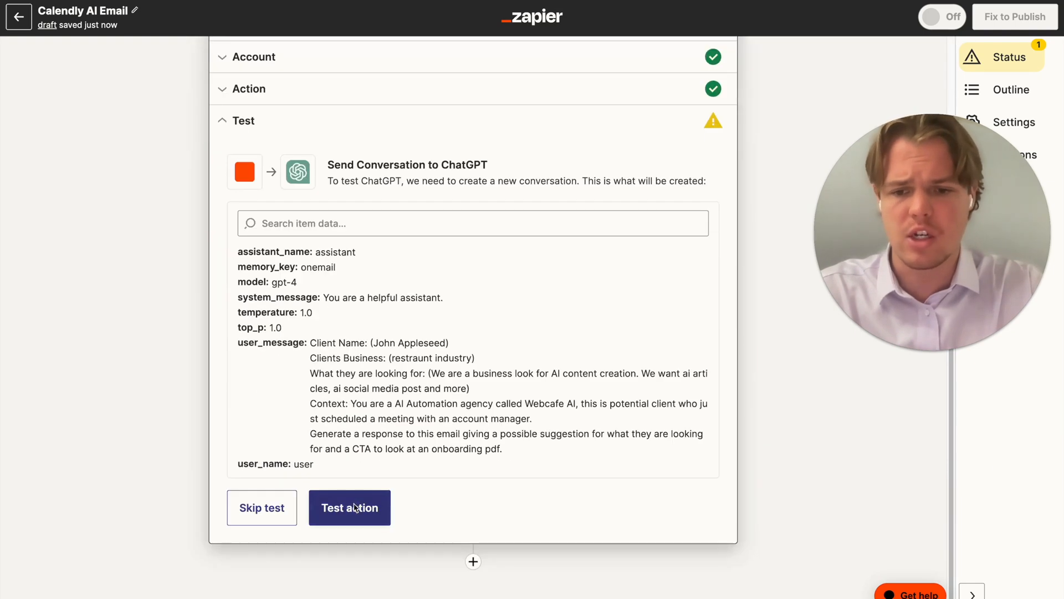
click(349, 507)
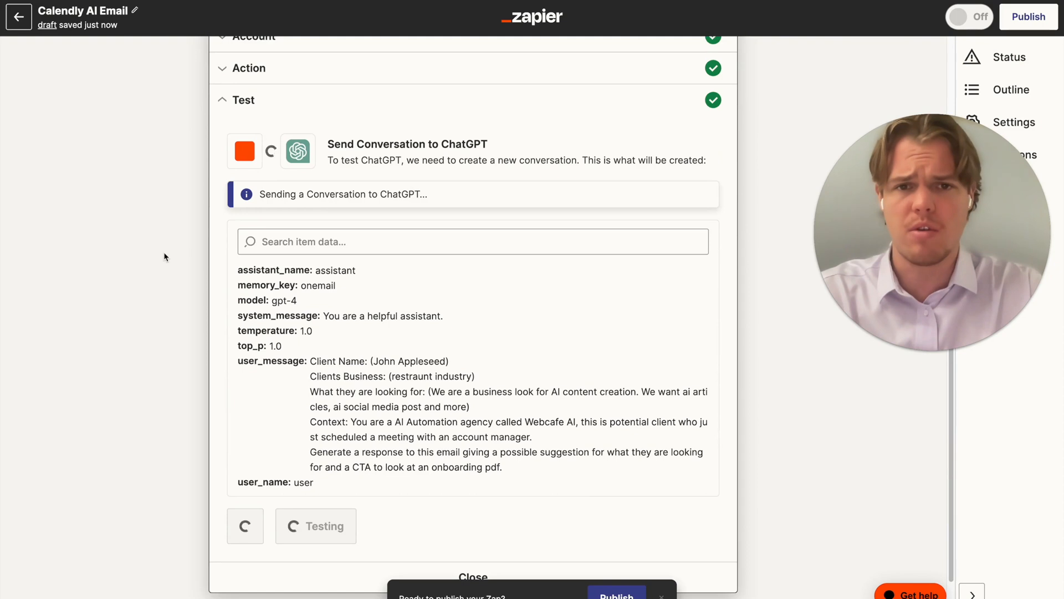
click(316, 526)
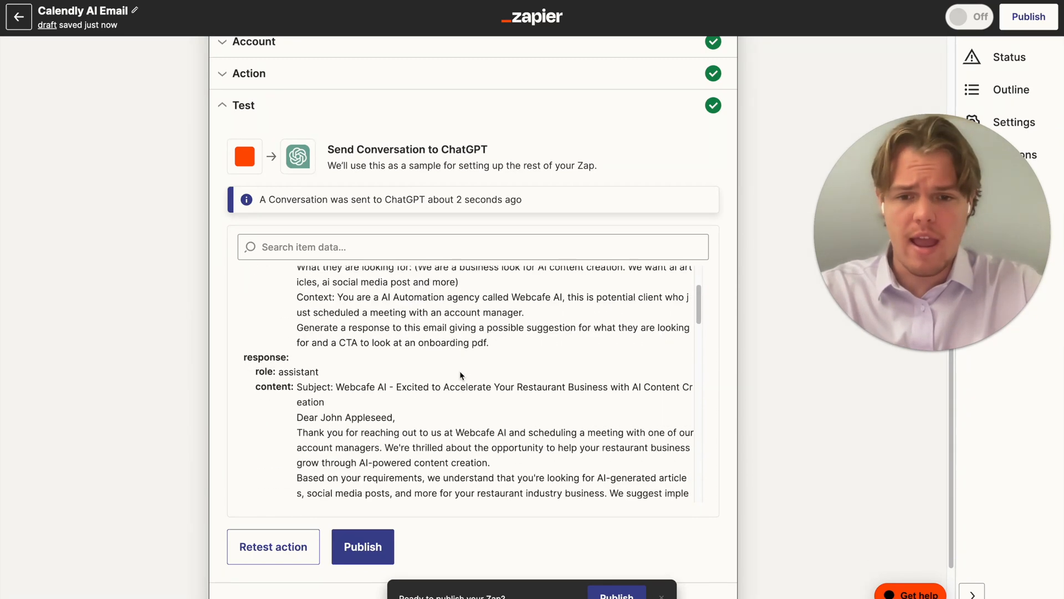
scroll(down, 3)
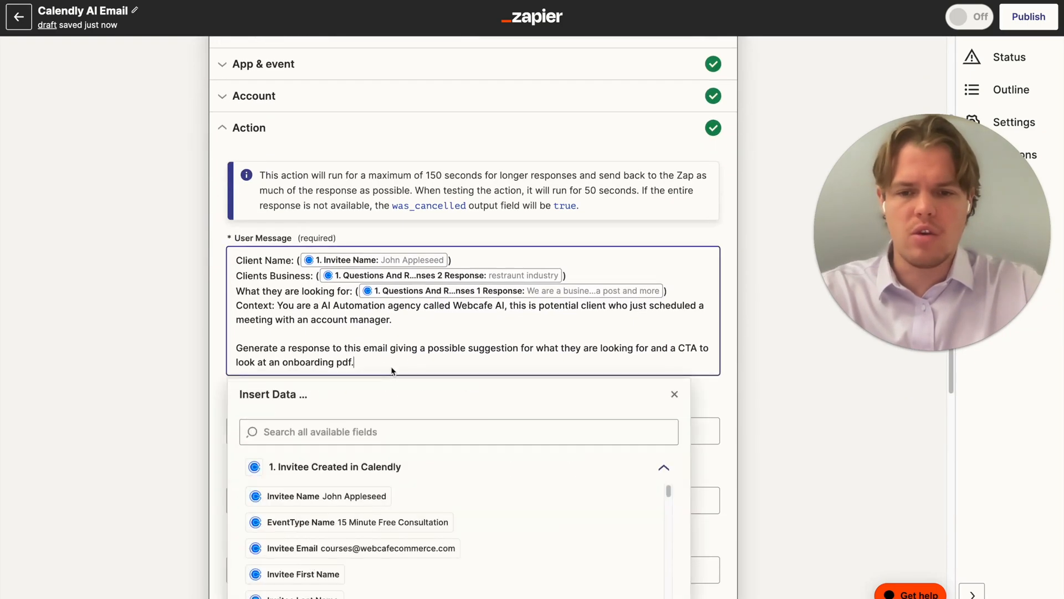
- Add a Parameter line to the User Message limiting the body to four sentences with only a subject line
text(Parameter: Limit the body of the paragraph to 4 sentences.)
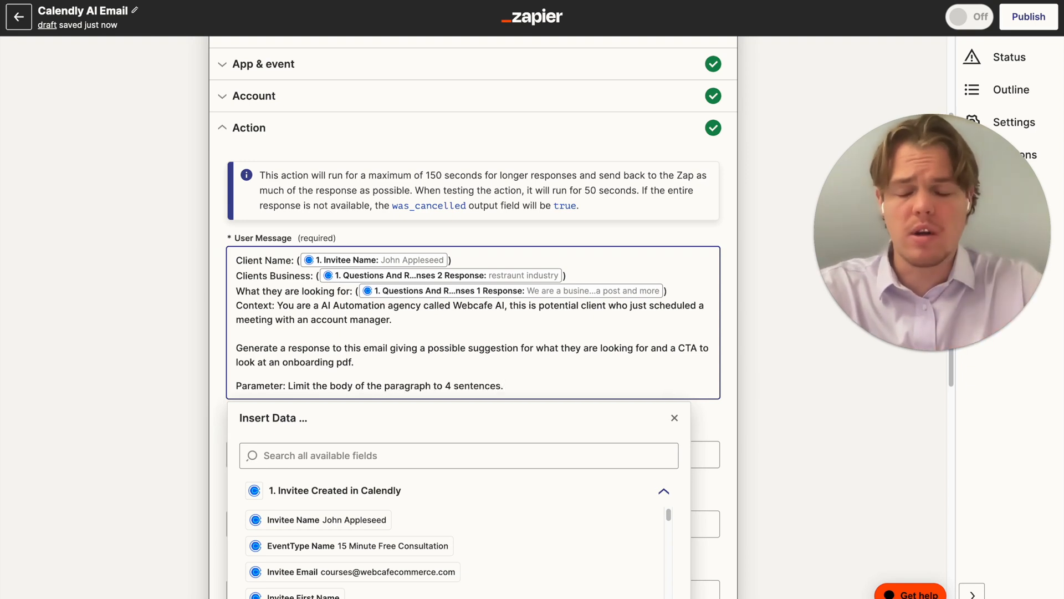
text(For the subject line of the email, just generate the subjec)
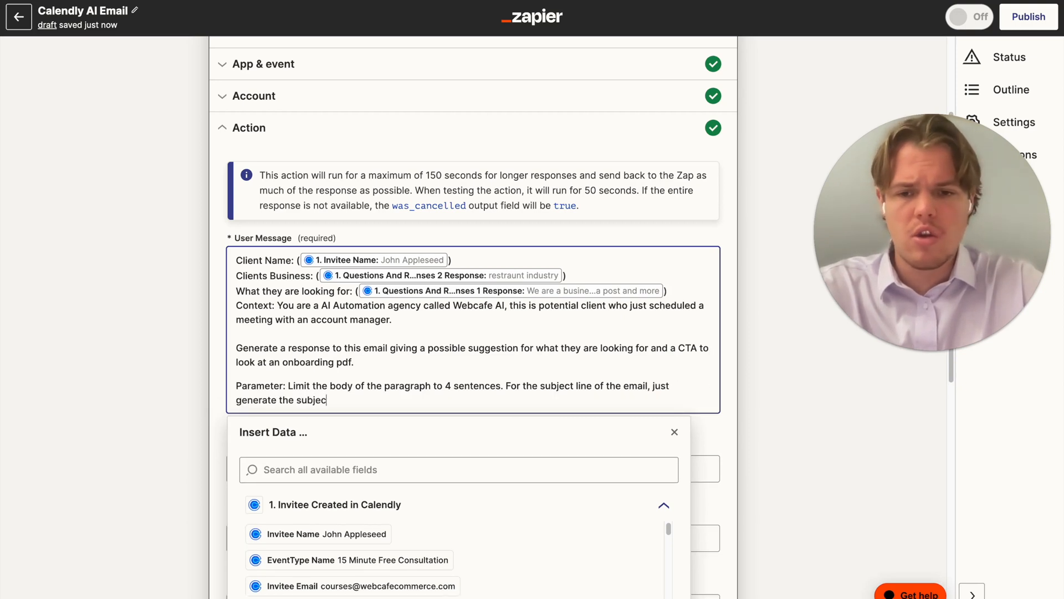
text(no text be)
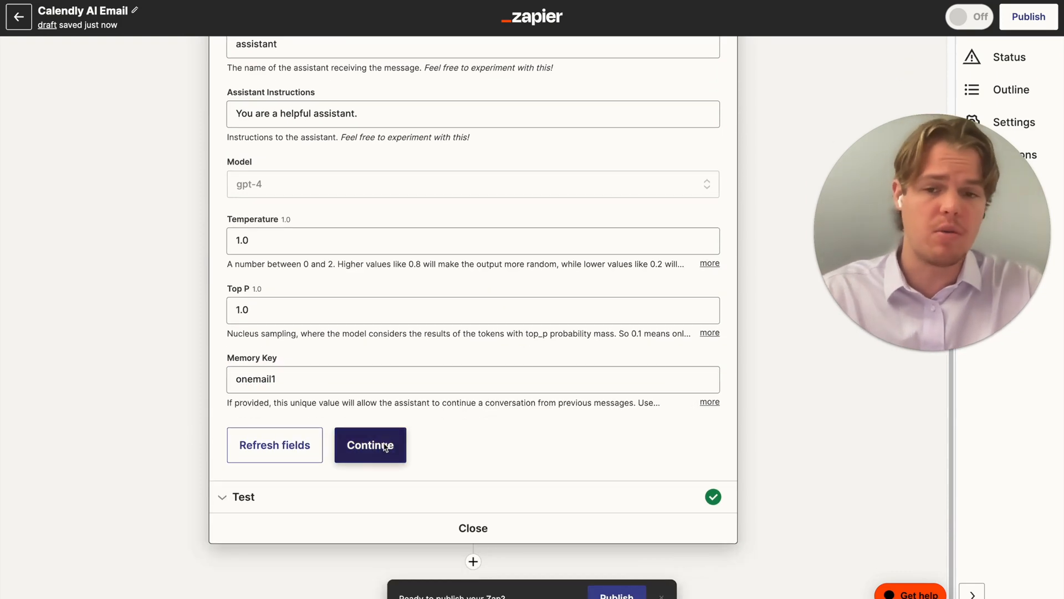
- Test the ChatGPT step and review the returned four-sentence restaurant email with its subject line
click(369, 444)
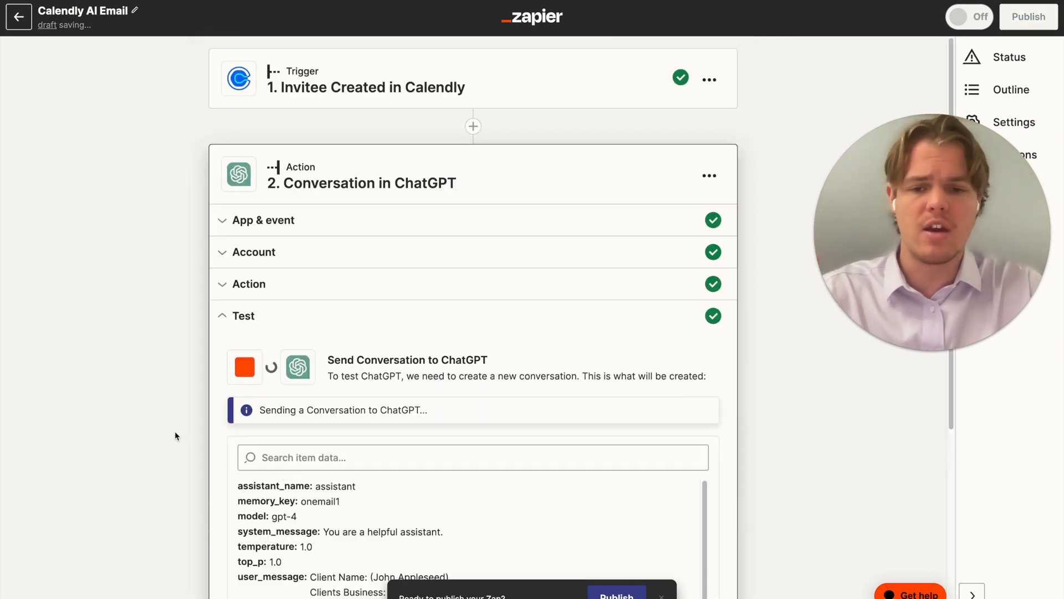
scroll(down, 3)
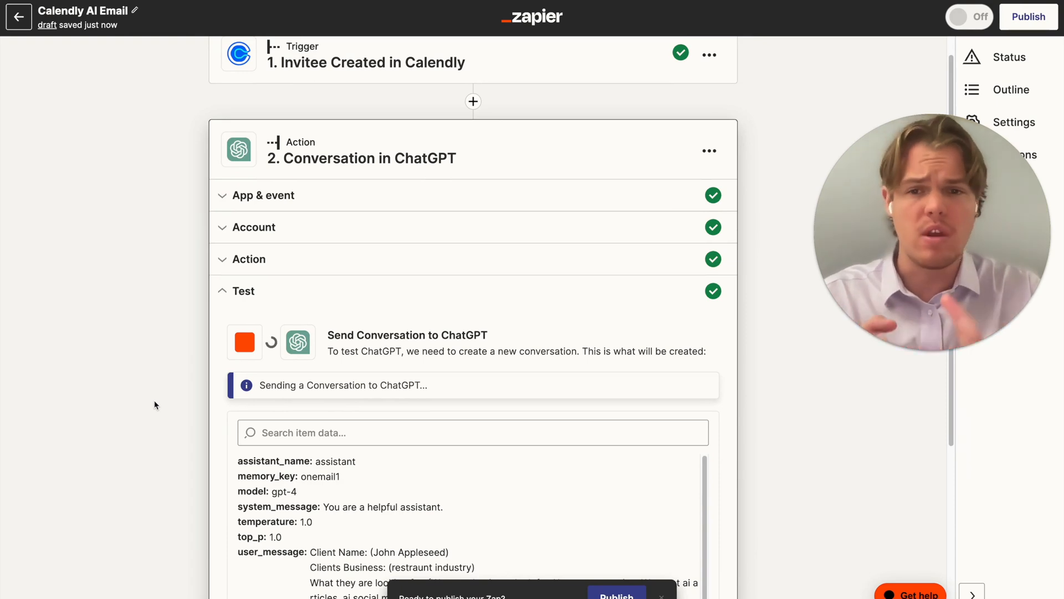
scroll(down, 3)
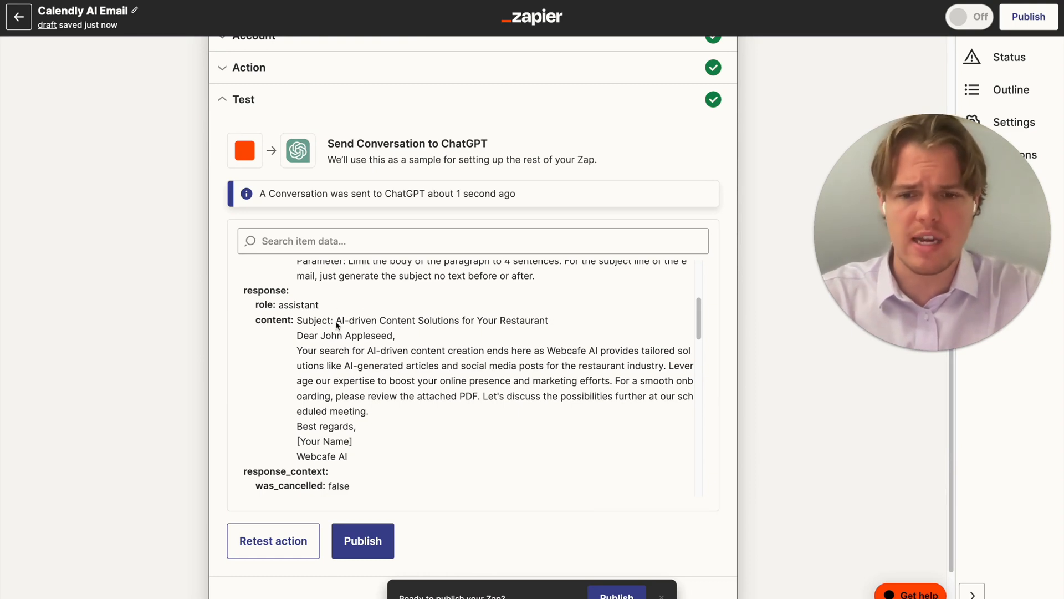
mouse_move(181, 323)
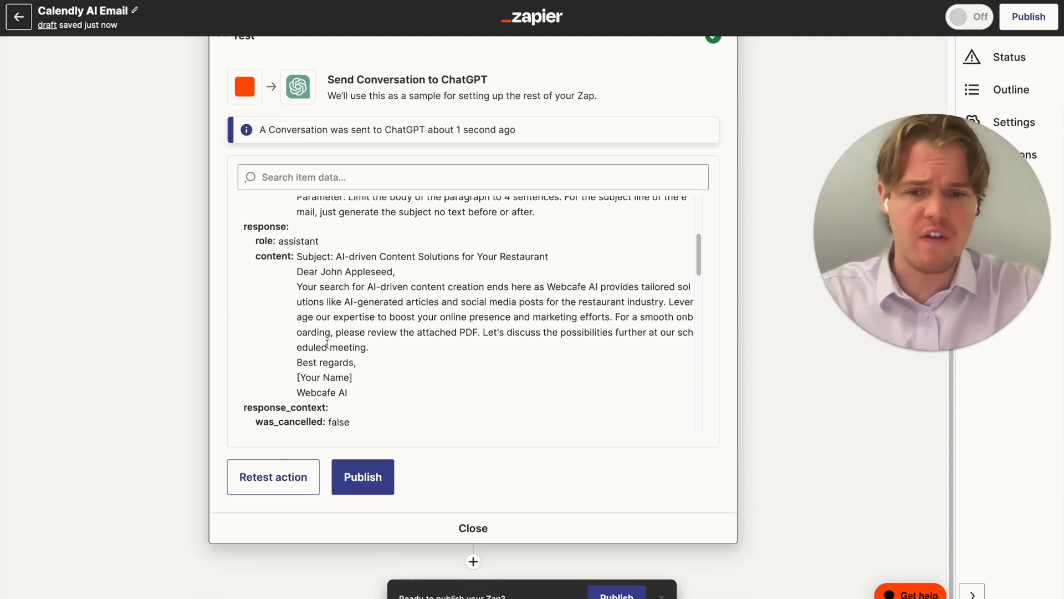
mouse_move(465, 506)
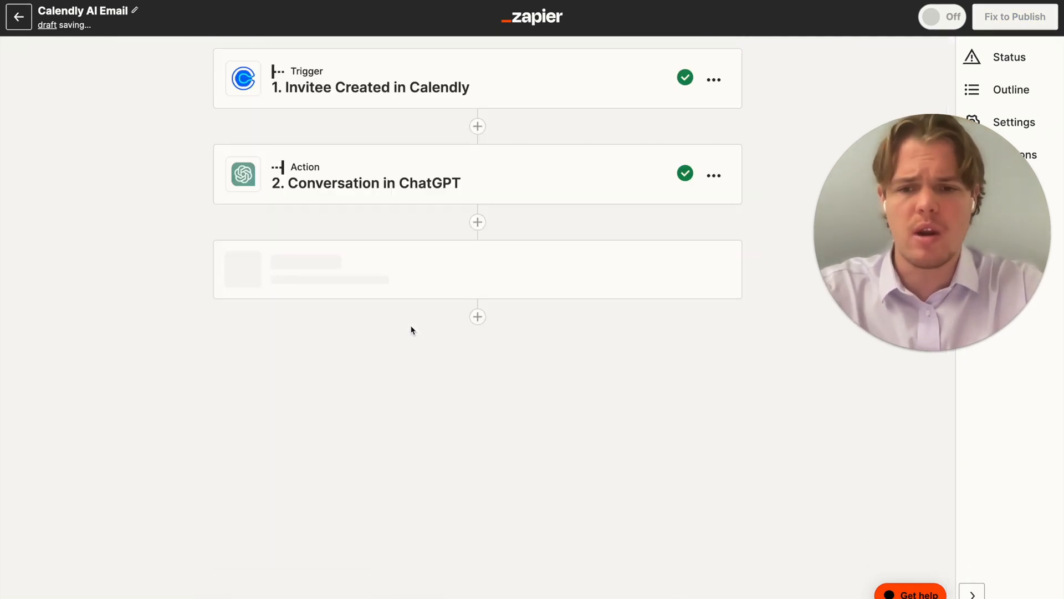
- Set up Formatter Text event with Split Text on '2. Assistant Response Message' and continue
click(473, 425)
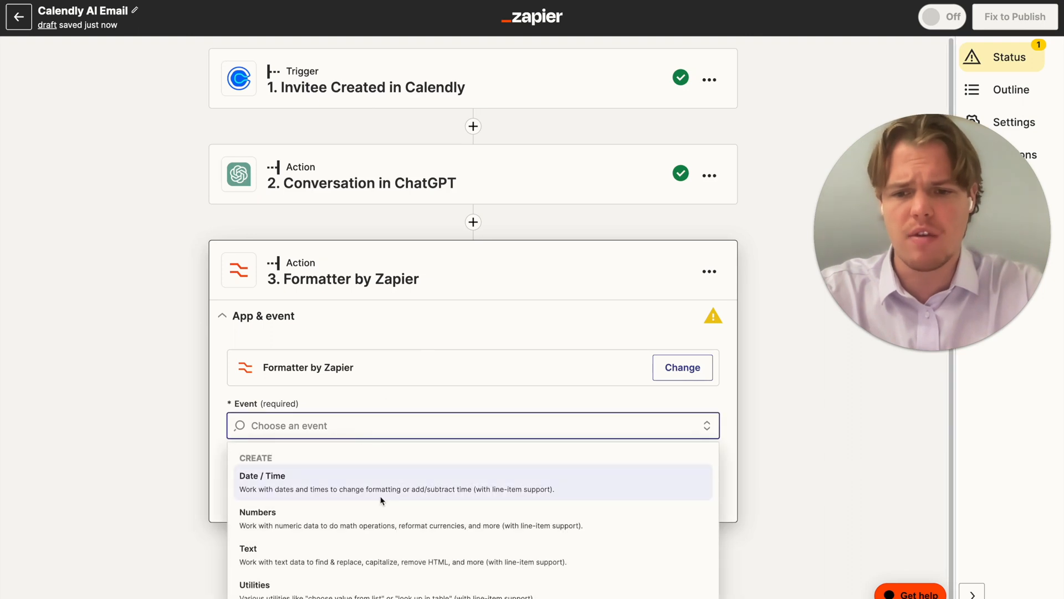
click(248, 548)
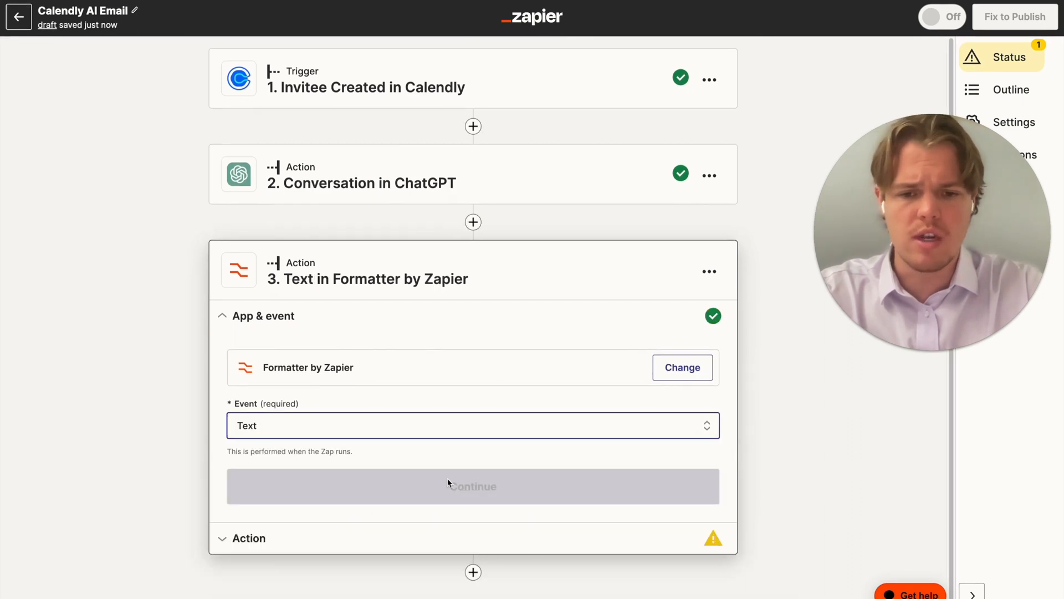
click(472, 486)
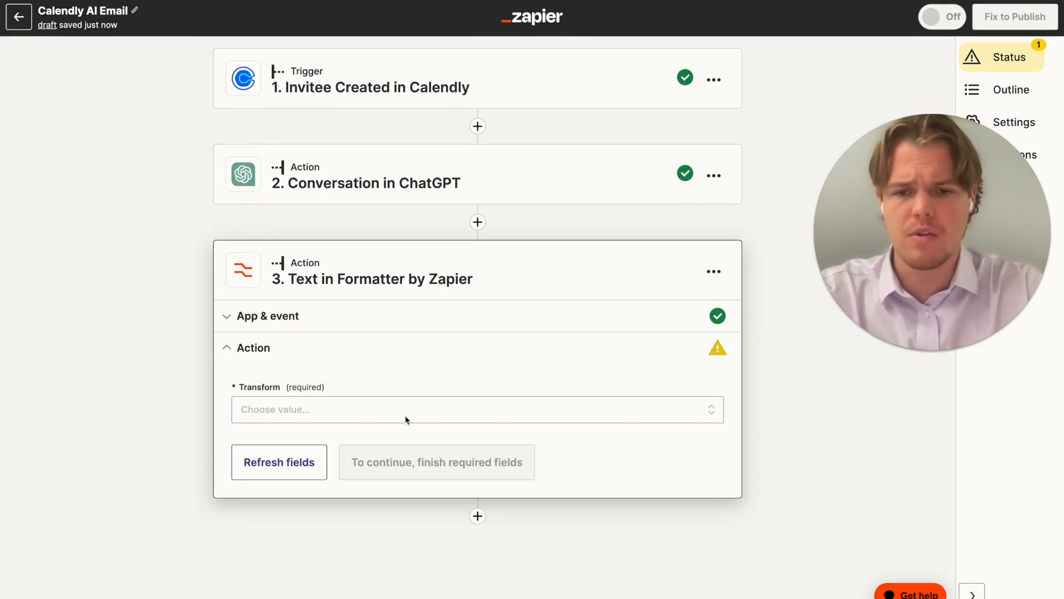
click(475, 409)
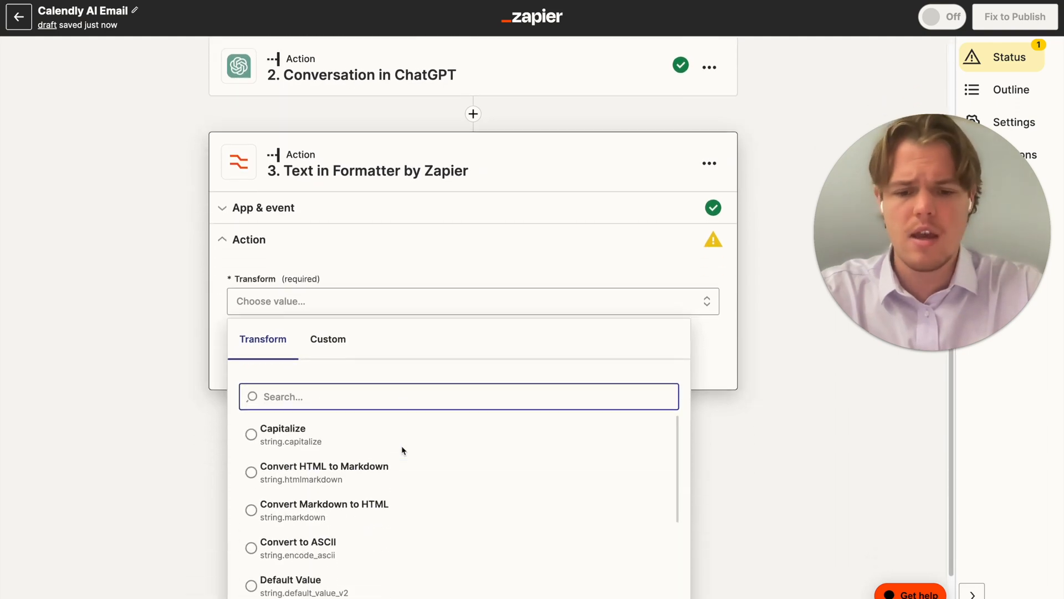
text(spli)
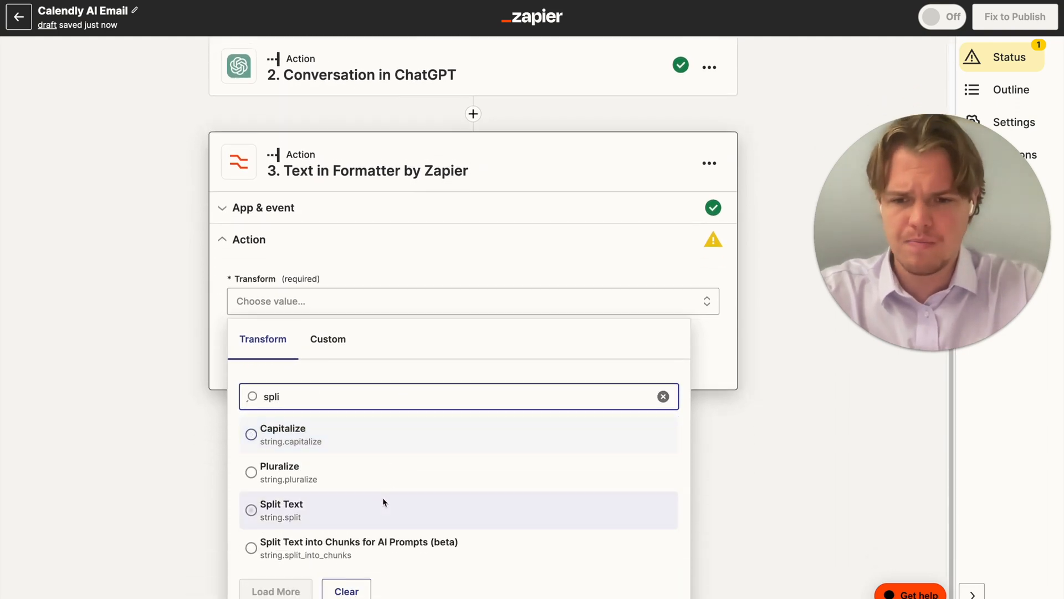
click(281, 504)
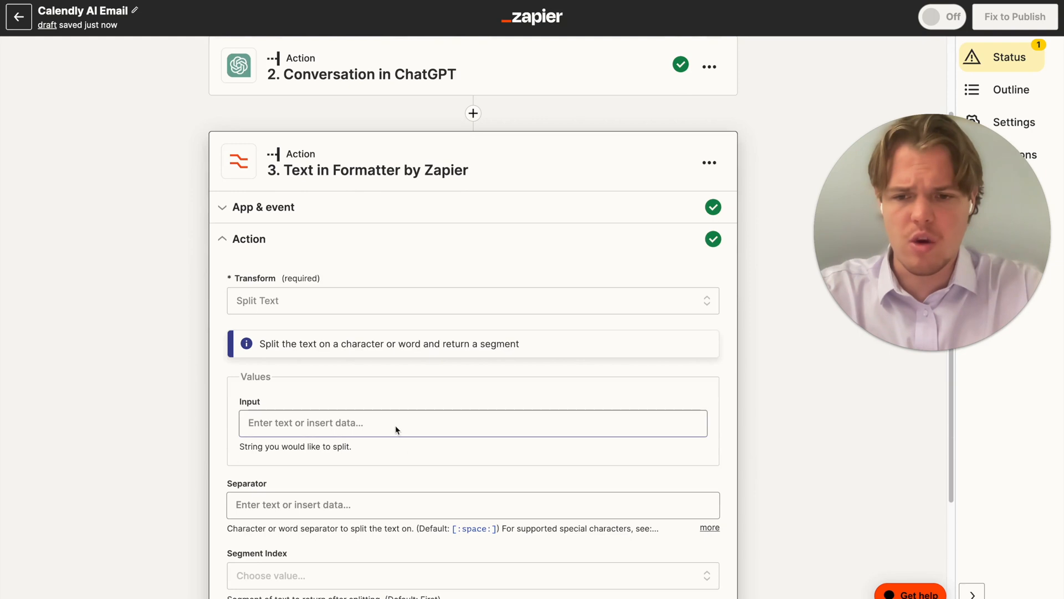
click(472, 422)
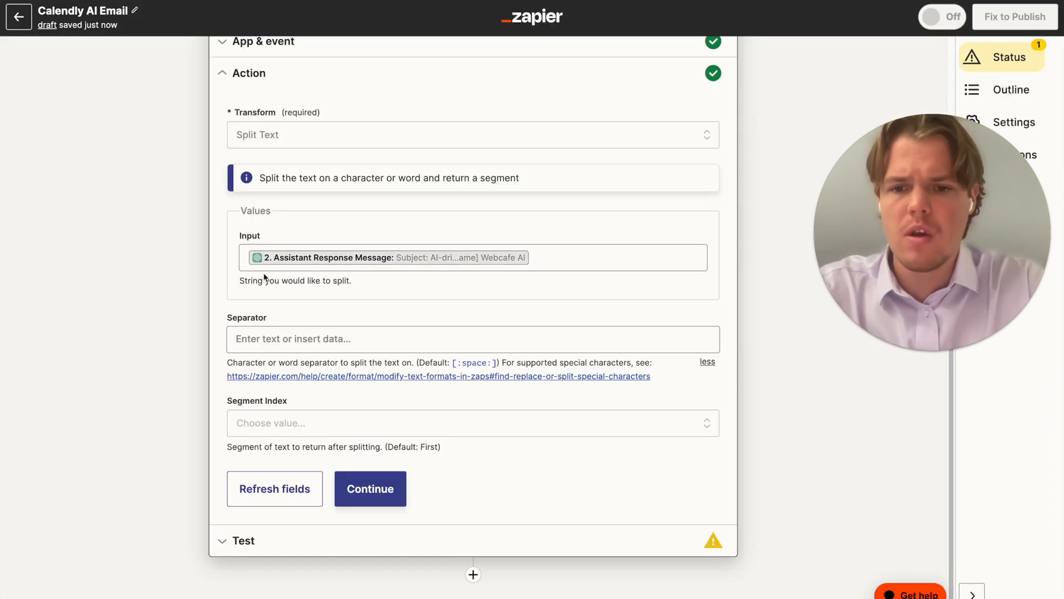
click(369, 488)
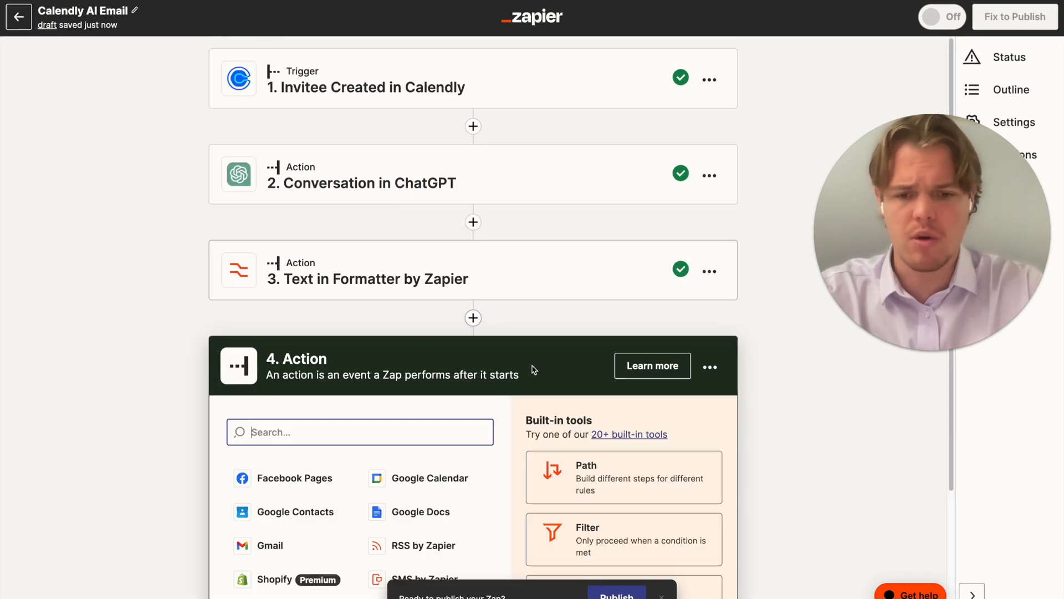
- Choose Gmail as the fourth step's app and connect the Gmail account
text(gm)
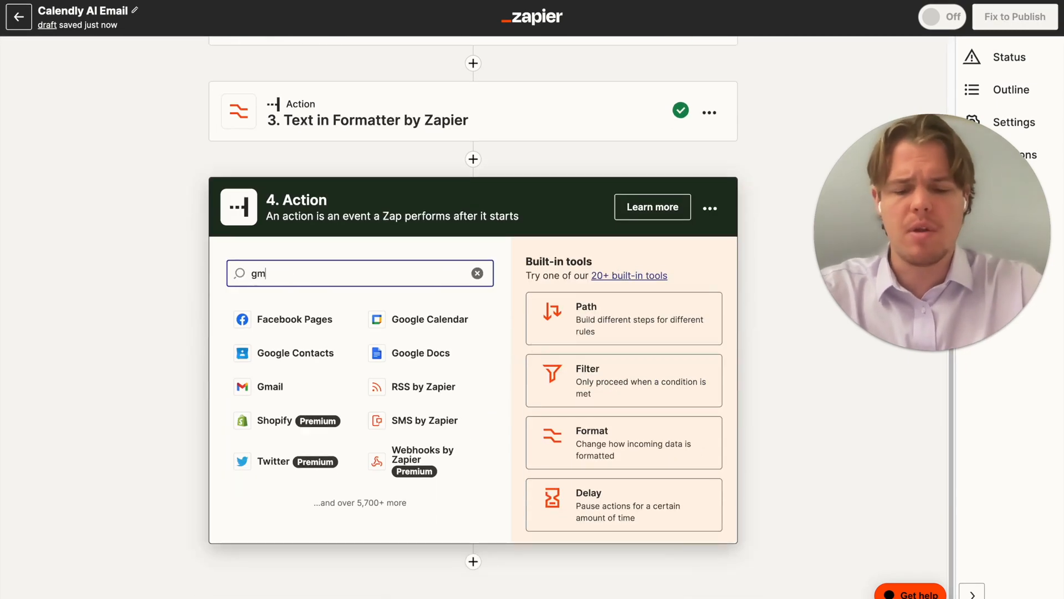
click(269, 387)
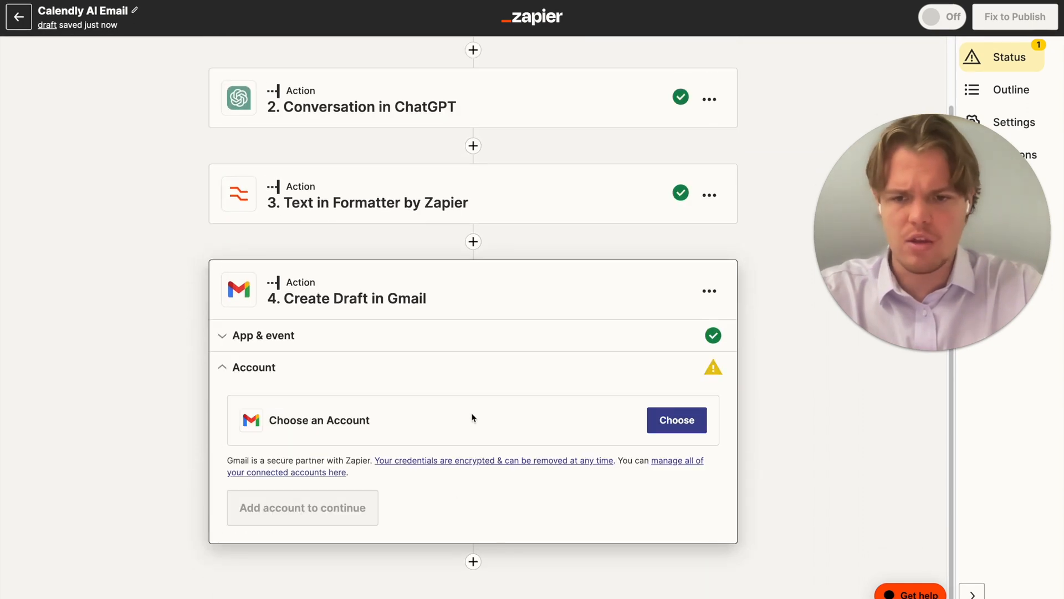
click(676, 420)
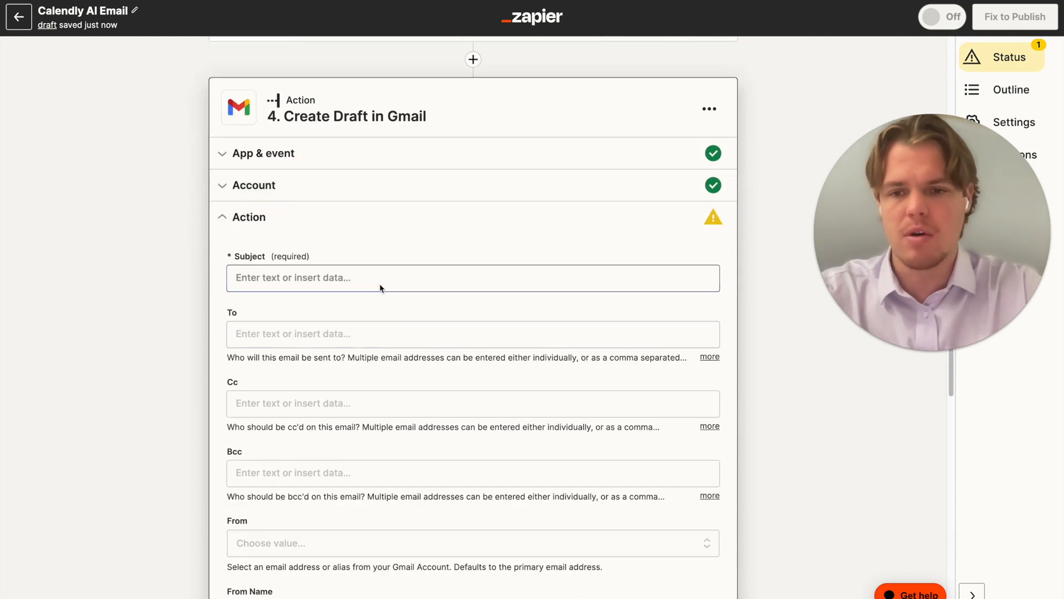
- Map Subject to 3. Output, To to Invitee Email, and Body to Assistant Response Message
click(472, 277)
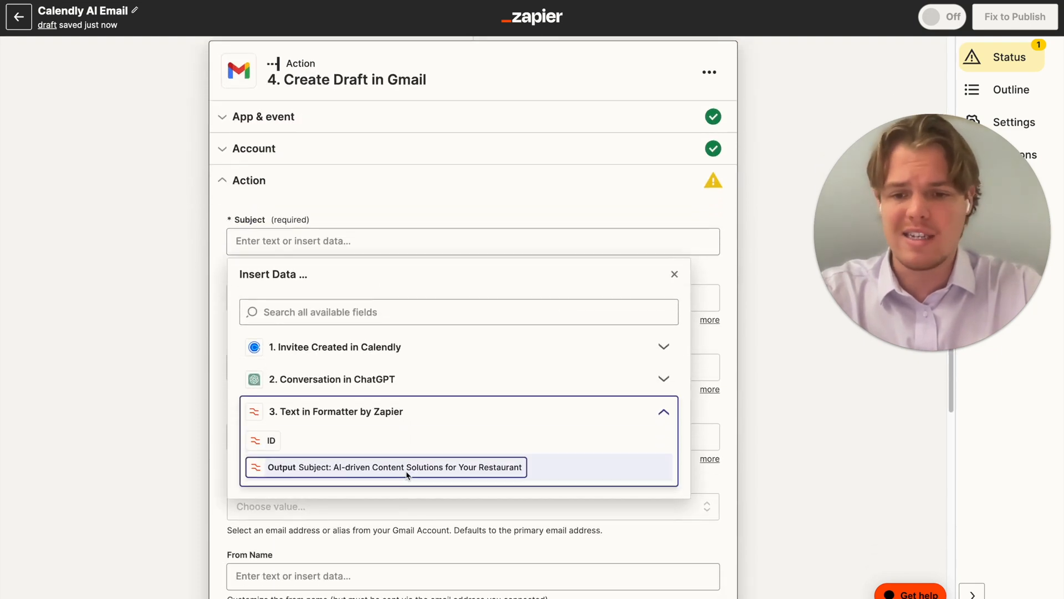
click(390, 466)
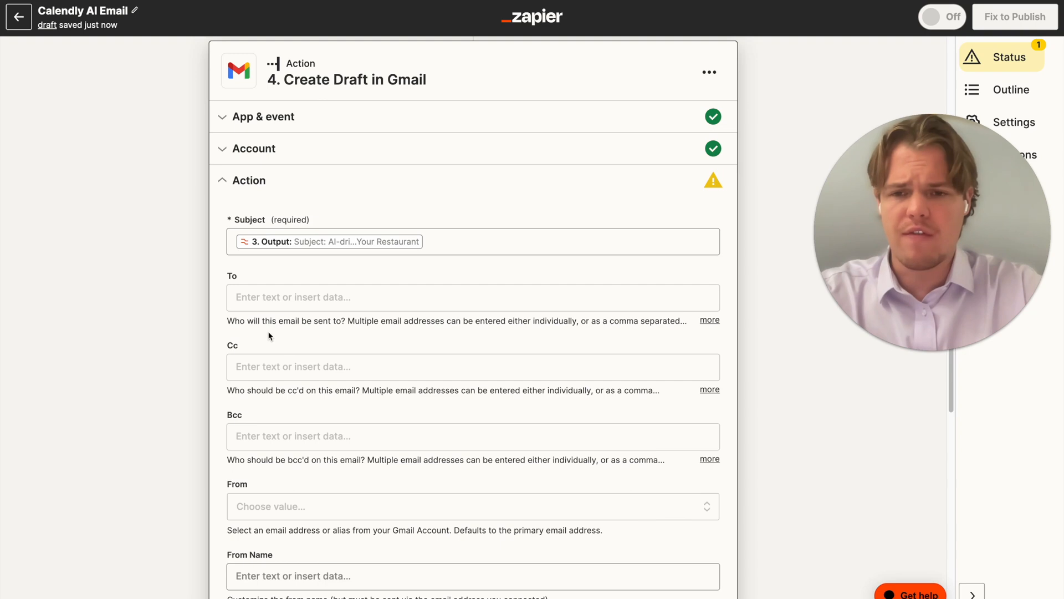
click(472, 296)
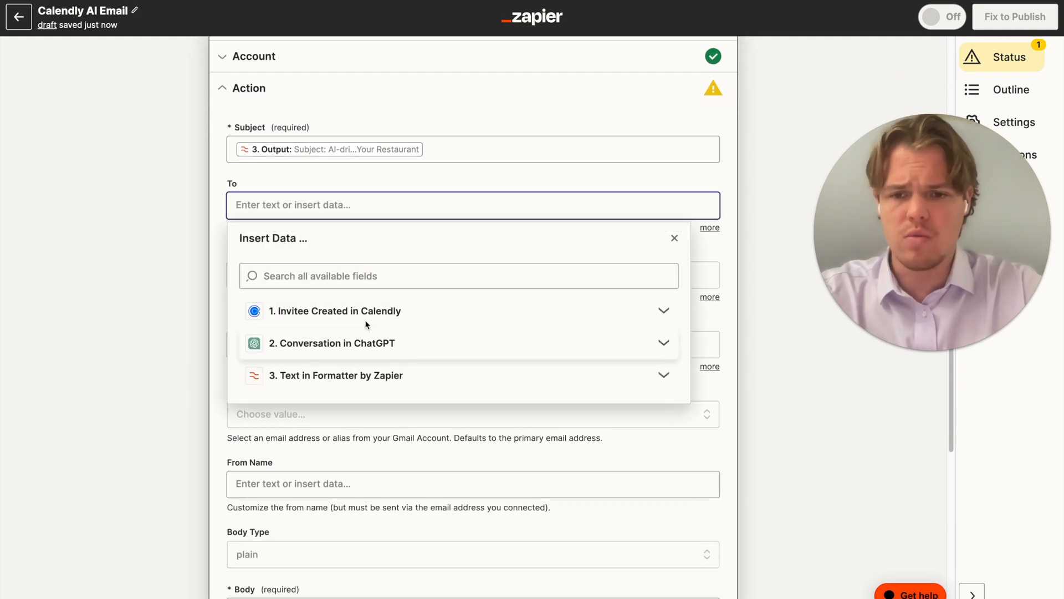
click(336, 310)
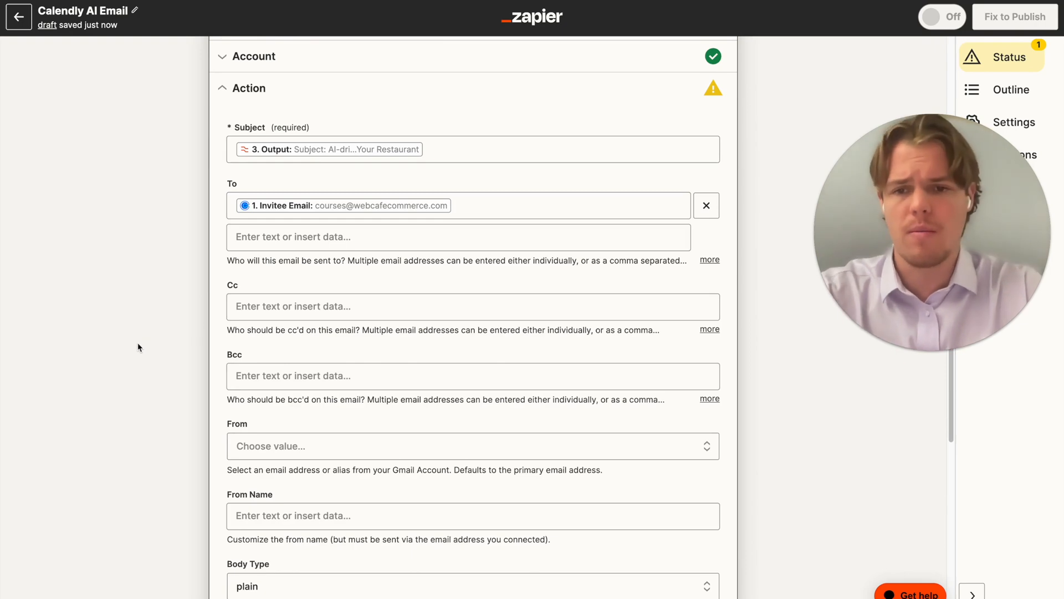
scroll(down, 3)
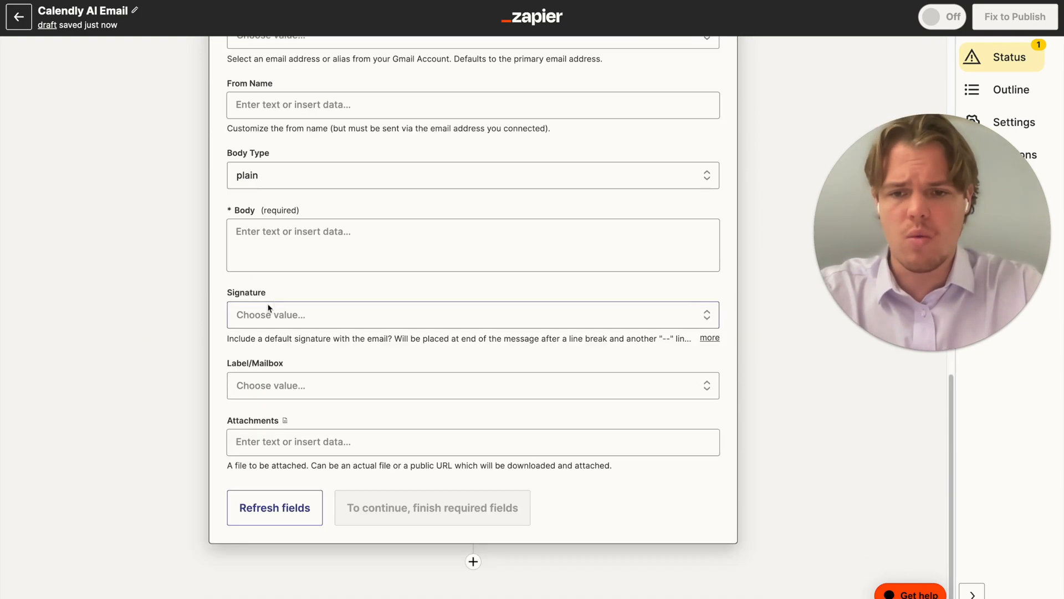
click(472, 244)
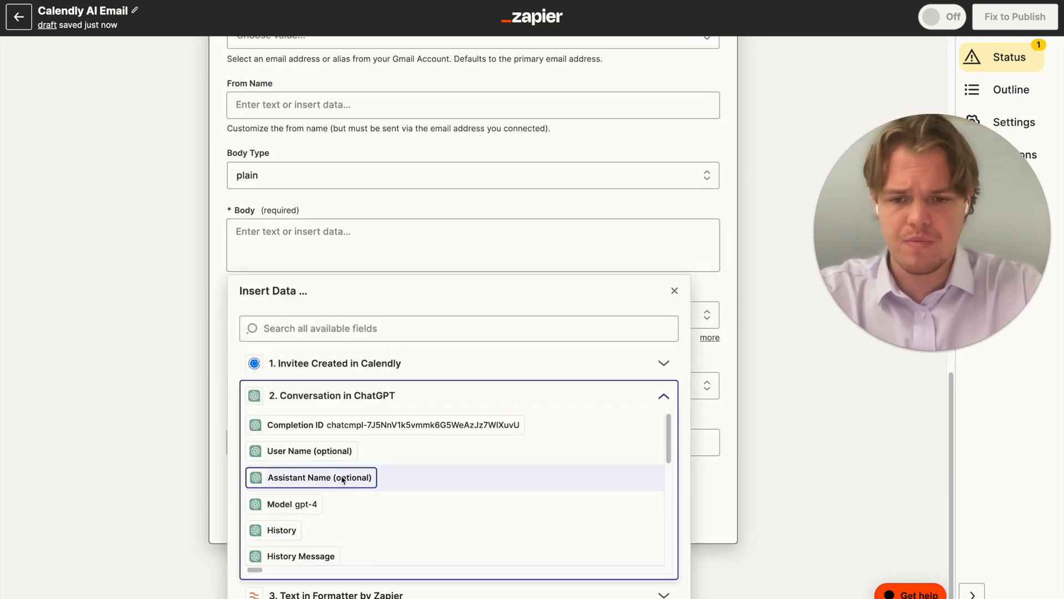
click(339, 477)
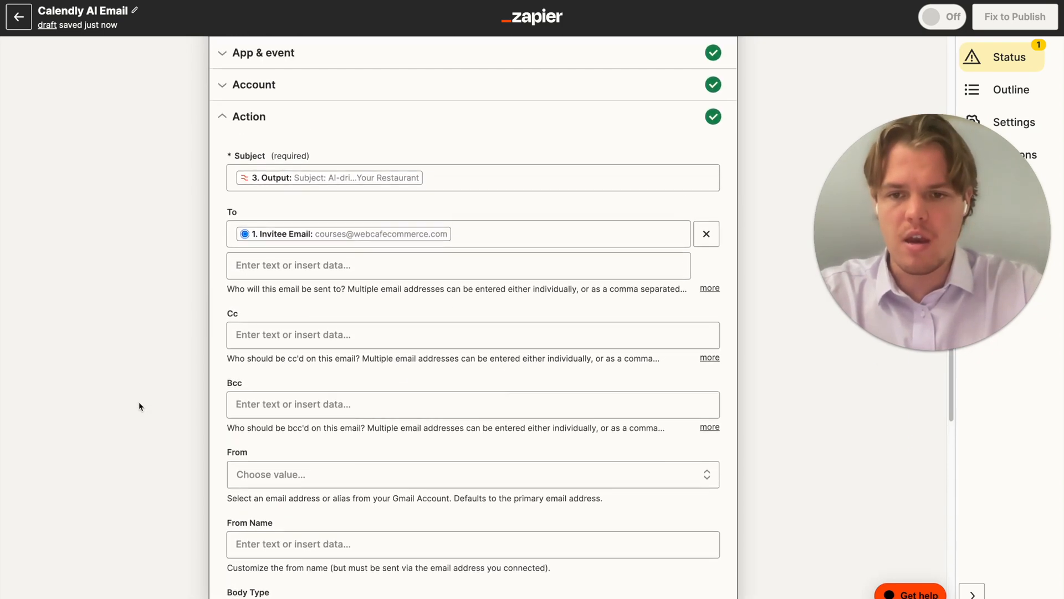
scroll(down, 3)
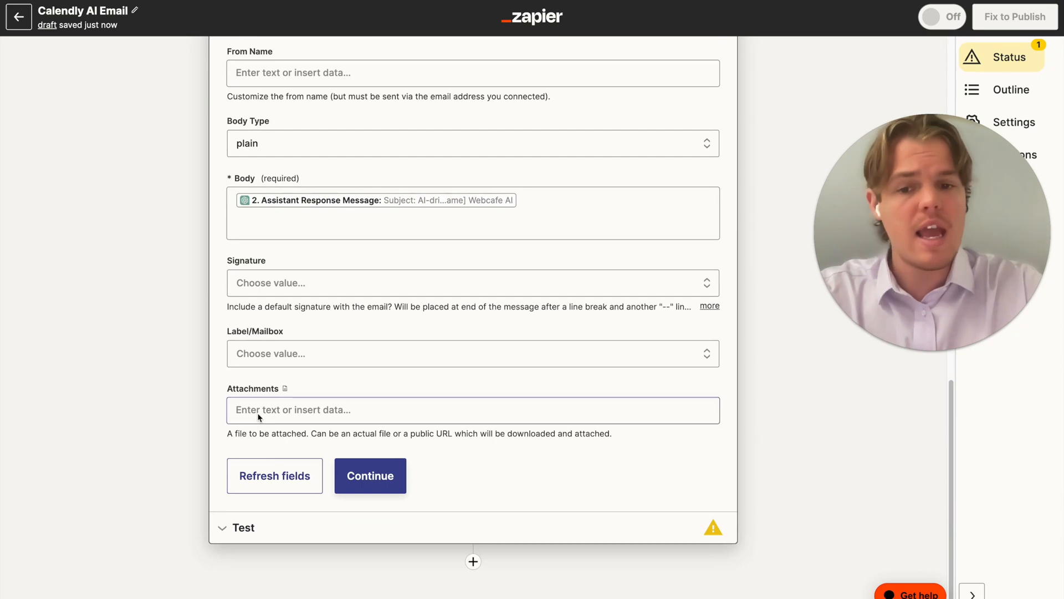
- Continue to testing and run the test to create the Gmail draft
click(473, 409)
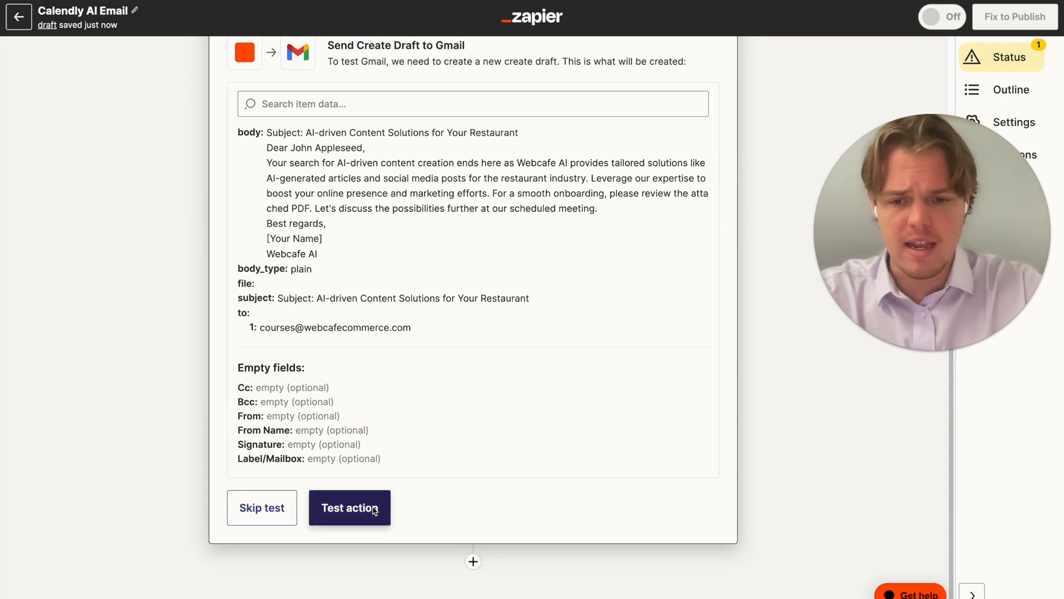
click(349, 507)
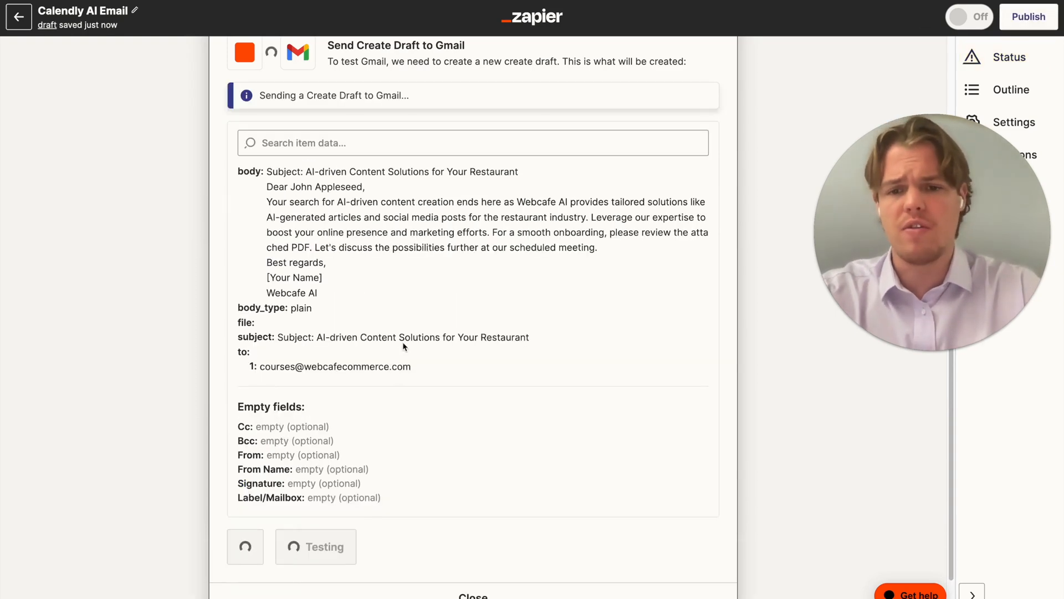
click(315, 547)
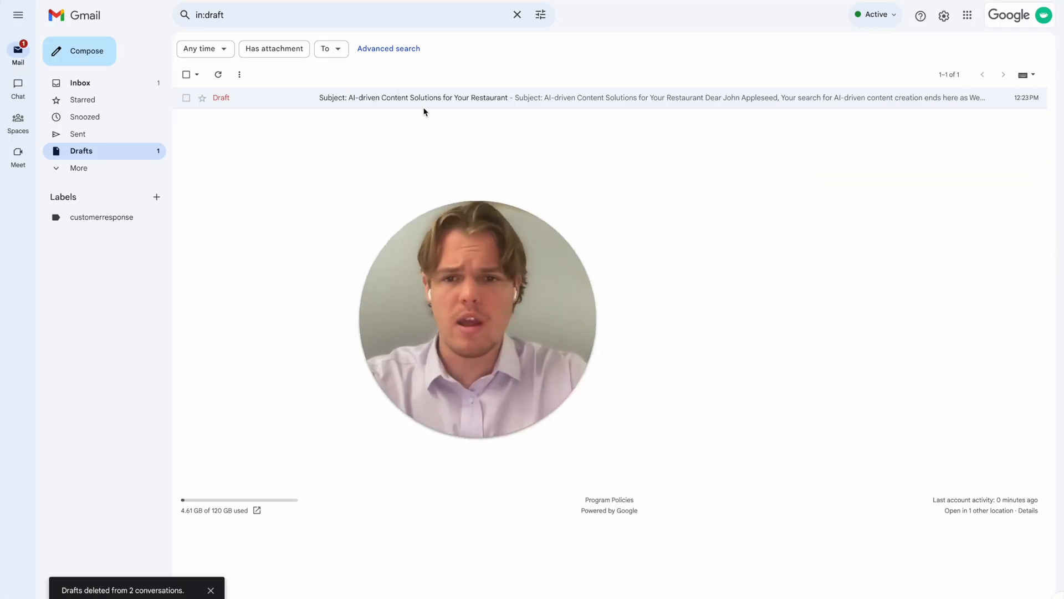
- Open the AI-driven restaurant email draft and select its duplicated subject line in the body
click(411, 97)
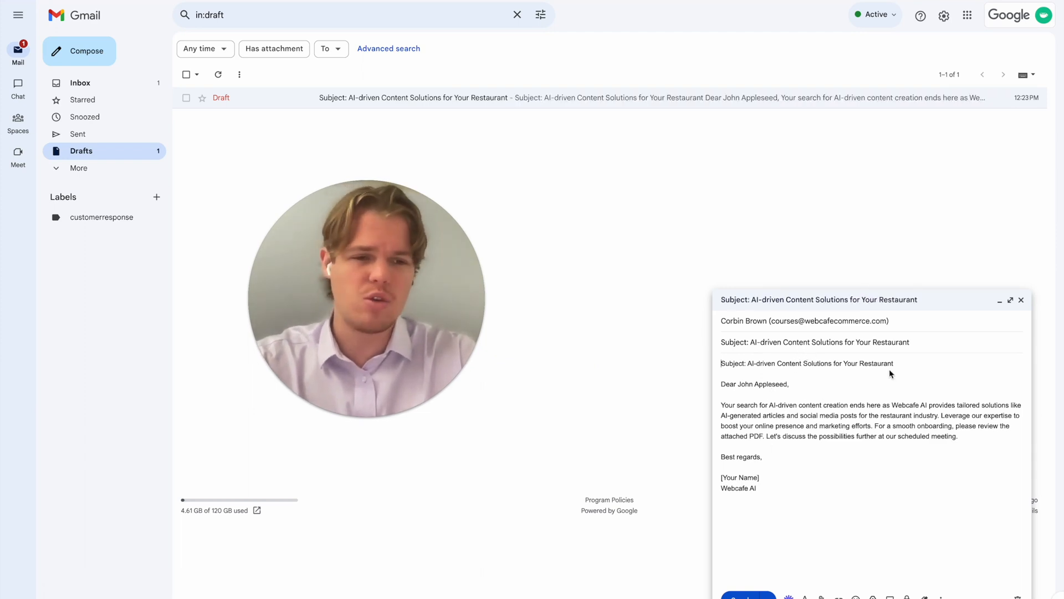
triple_click(807, 363)
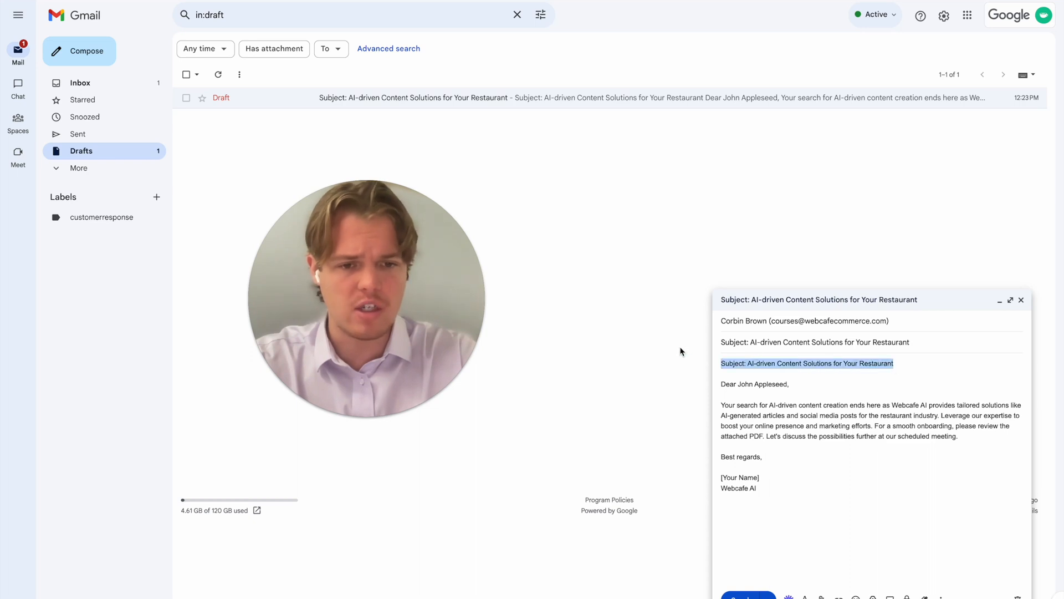